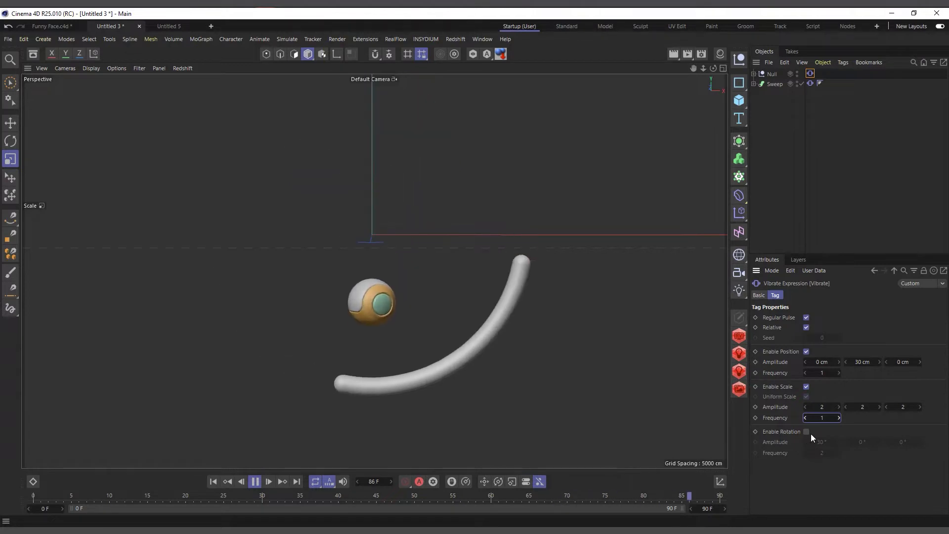
Enable rotation jitter on the eyeball's Vibrate tag with rotation 30 degrees and frequency 2
{"action": "left_click", "coordinate": [806, 432]}
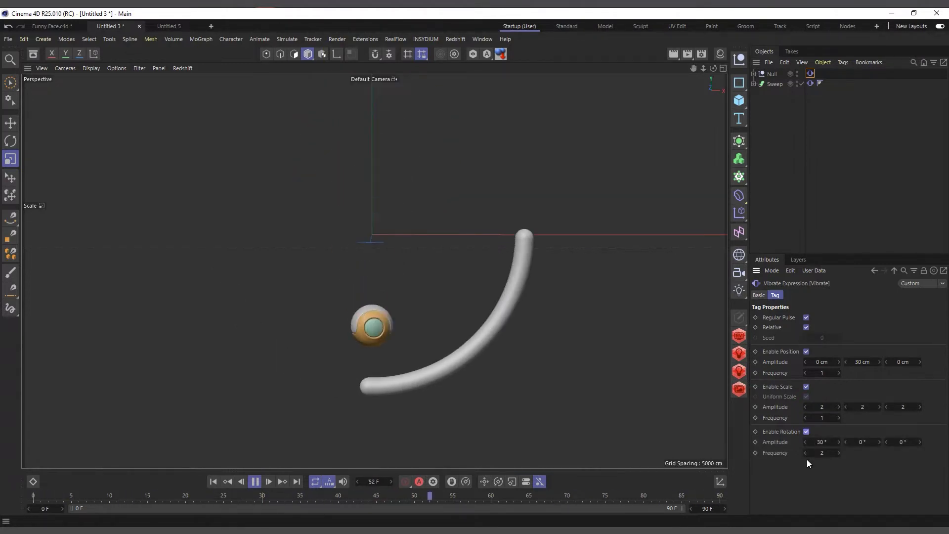
{"action": "left_click", "coordinate": [822, 453]}
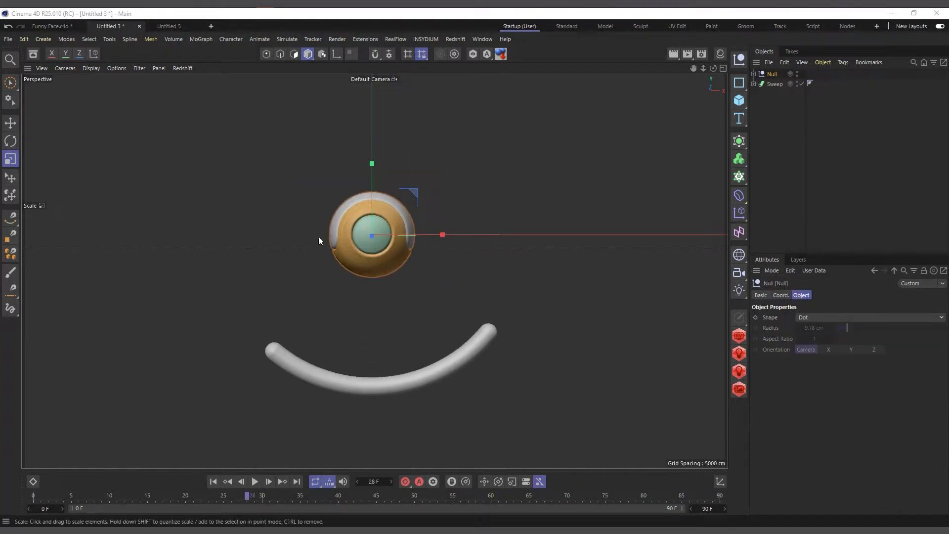
{"action": "mouse_move", "coordinate": [281, 380]}
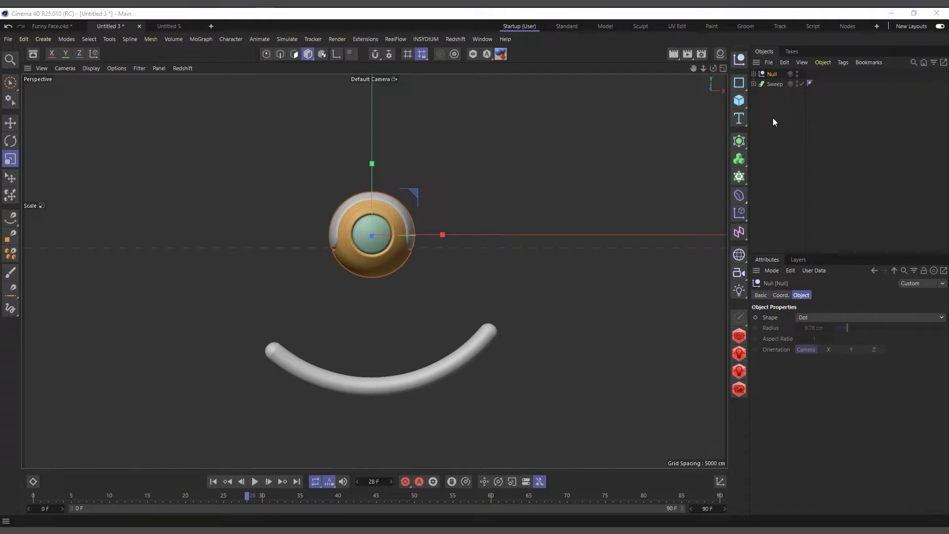
{"action": "mouse_move", "coordinate": [777, 93]}
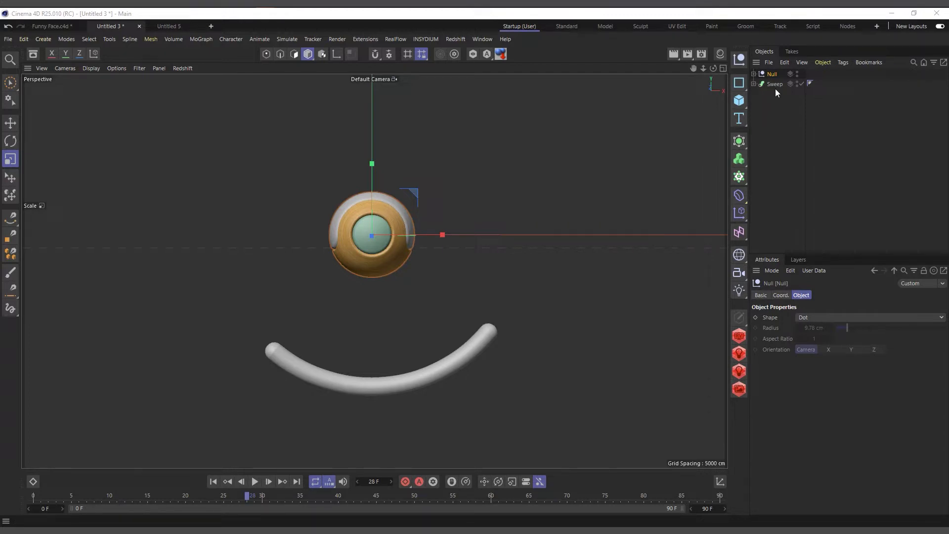
Select the eye's Null and bring up its tag options to reach the Vibrate tag
{"action": "left_click", "coordinate": [772, 73]}
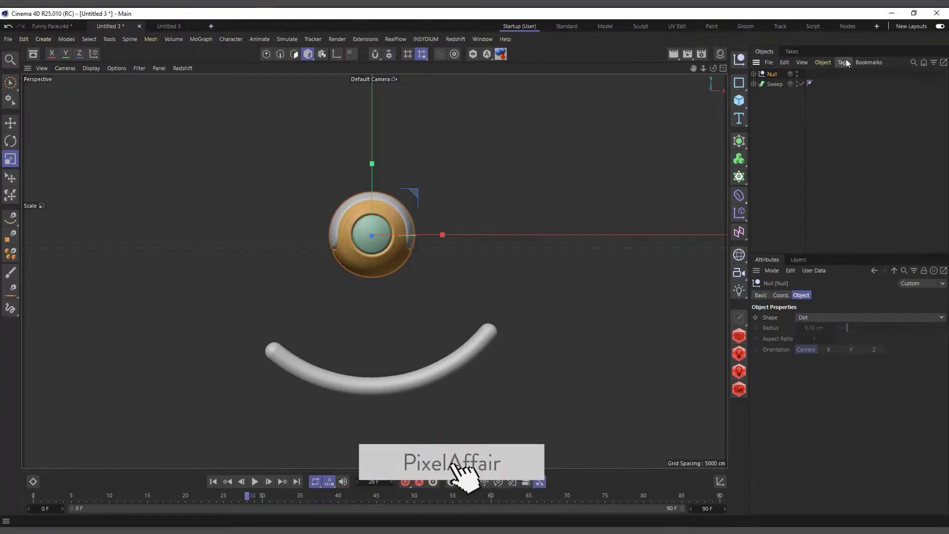
{"action": "left_click", "coordinate": [842, 61]}
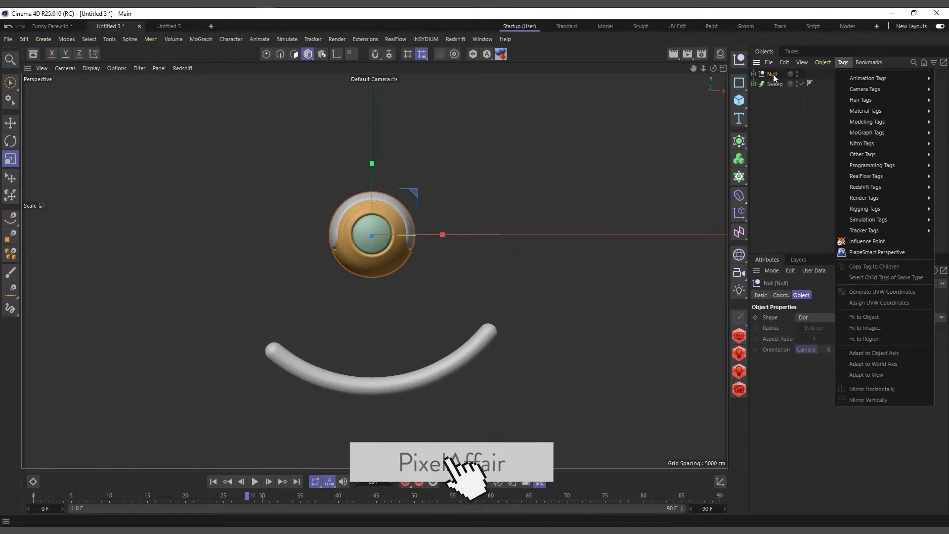
{"action": "right_click", "coordinate": [772, 74]}
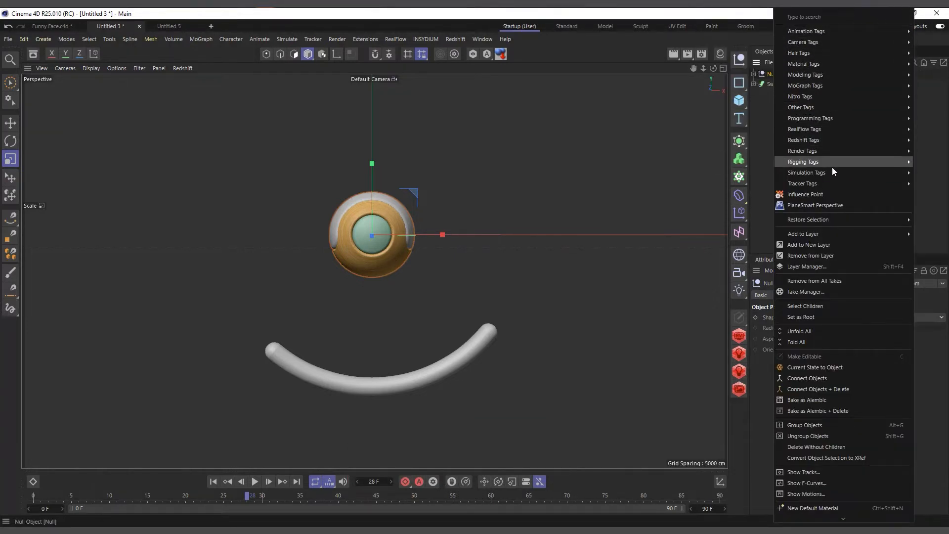
{"action": "mouse_move", "coordinate": [813, 205]}
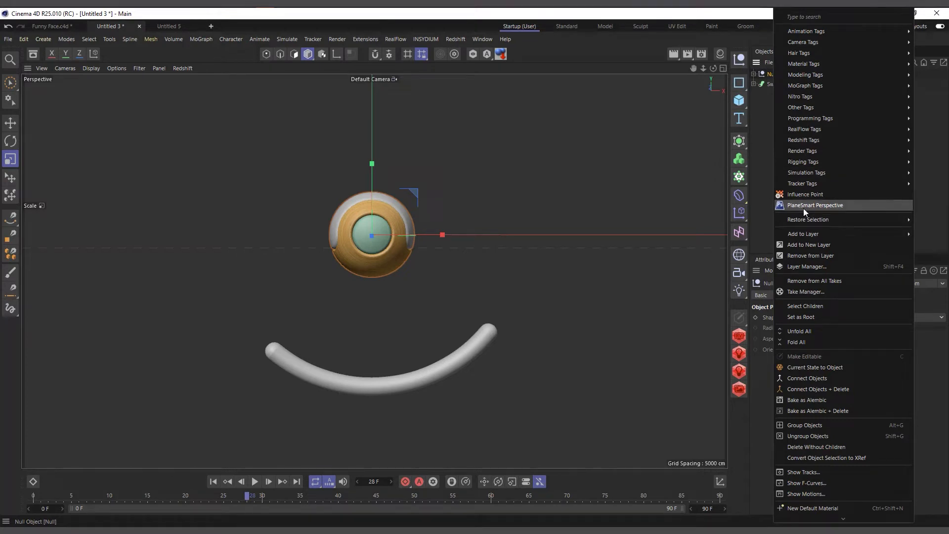
{"action": "mouse_move", "coordinate": [823, 35]}
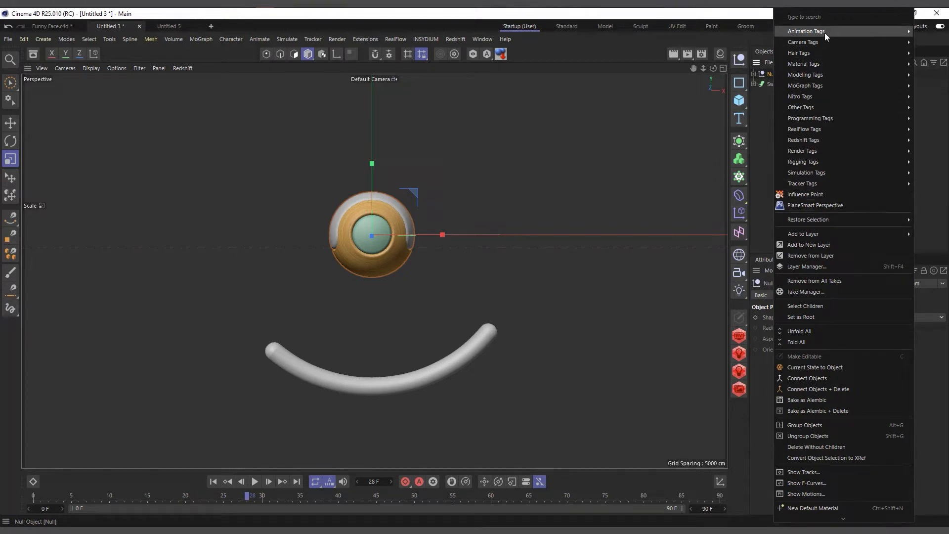
{"action": "mouse_move", "coordinate": [805, 31]}
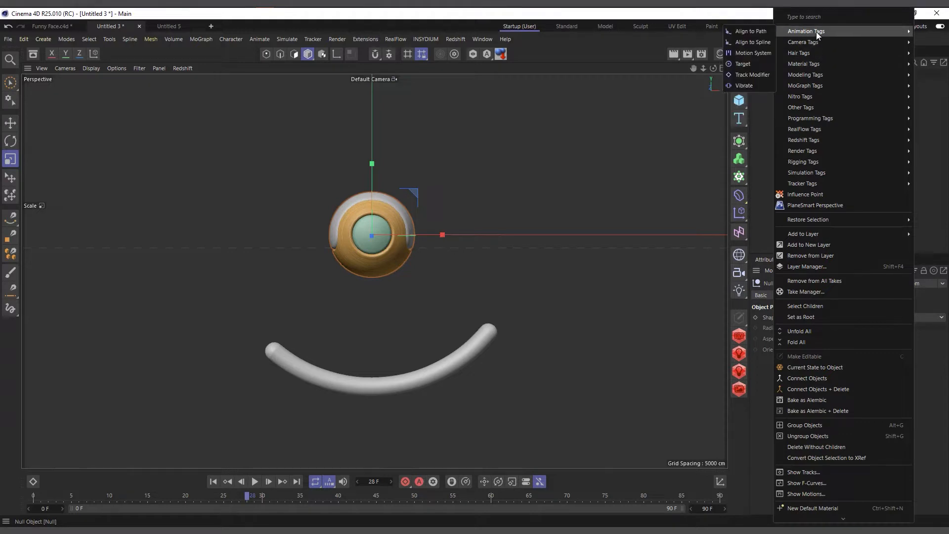
{"action": "mouse_move", "coordinate": [744, 85]}
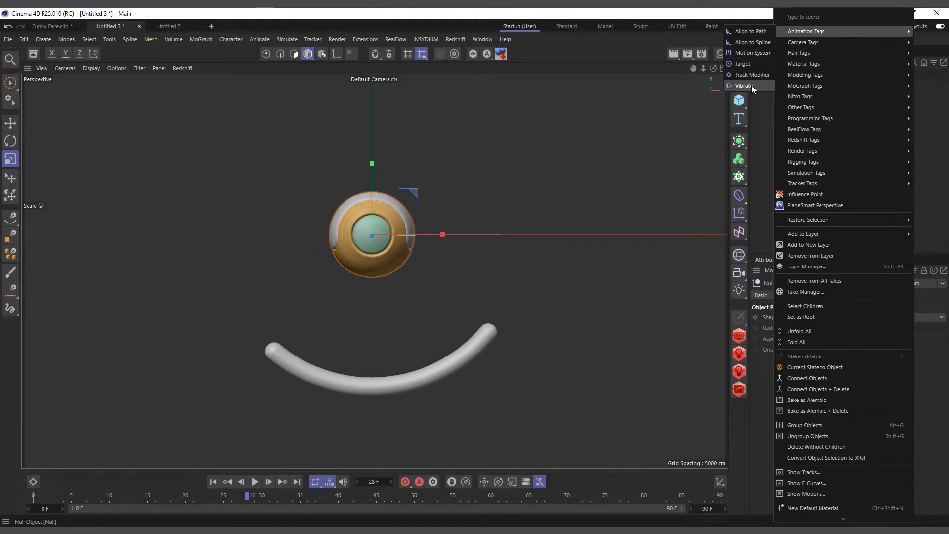
Add a default Vibrate tag to the eye's Null and preview it in playback
{"action": "left_click", "coordinate": [745, 85]}
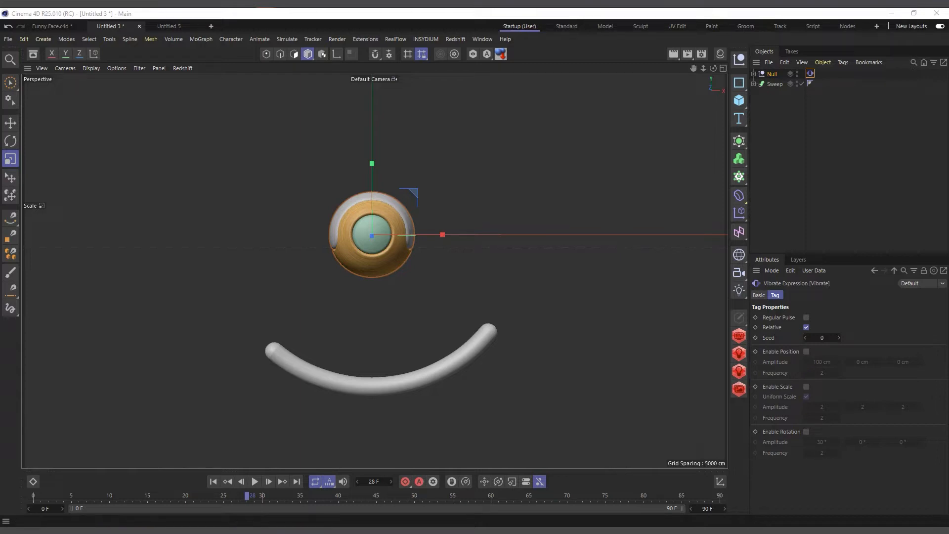
{"action": "left_click", "coordinate": [254, 481]}
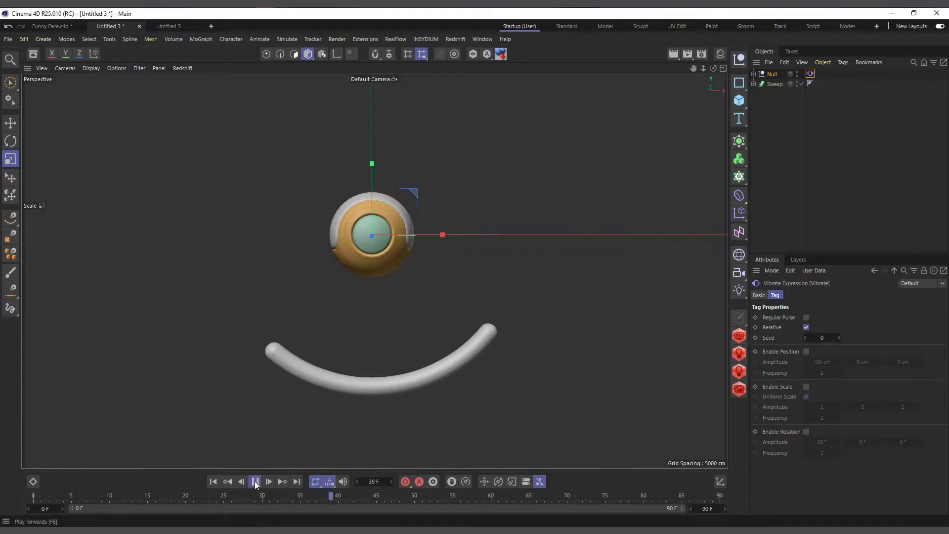
{"action": "left_click", "coordinate": [255, 482]}
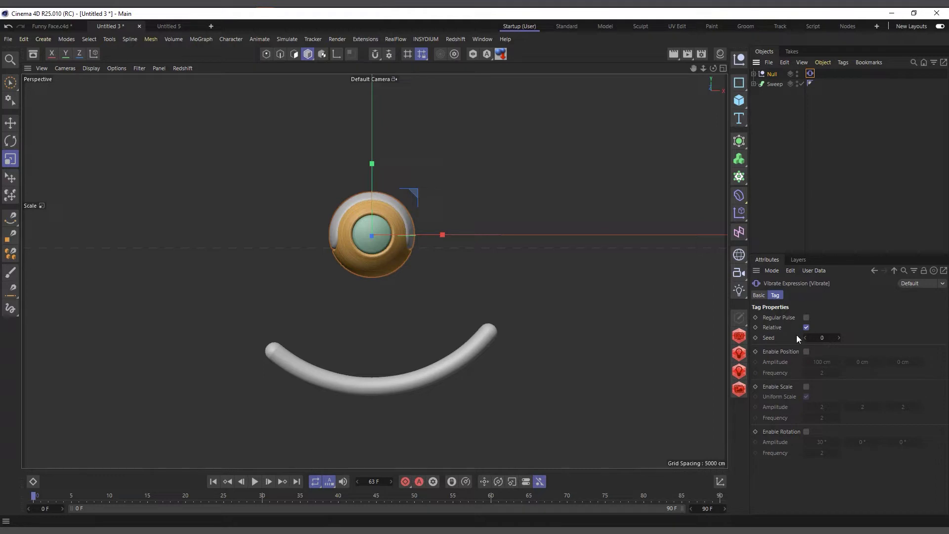
{"action": "mouse_move", "coordinate": [830, 327]}
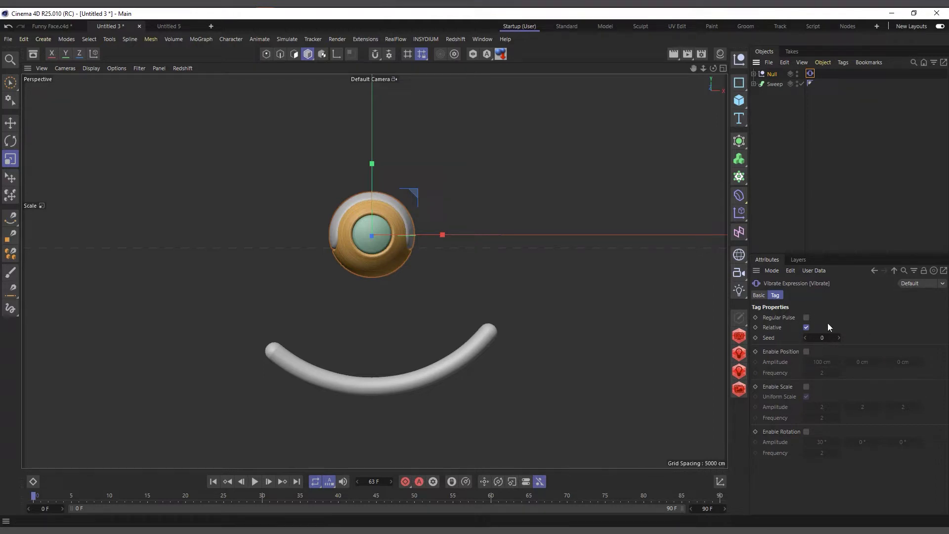
{"action": "mouse_move", "coordinate": [771, 357]}
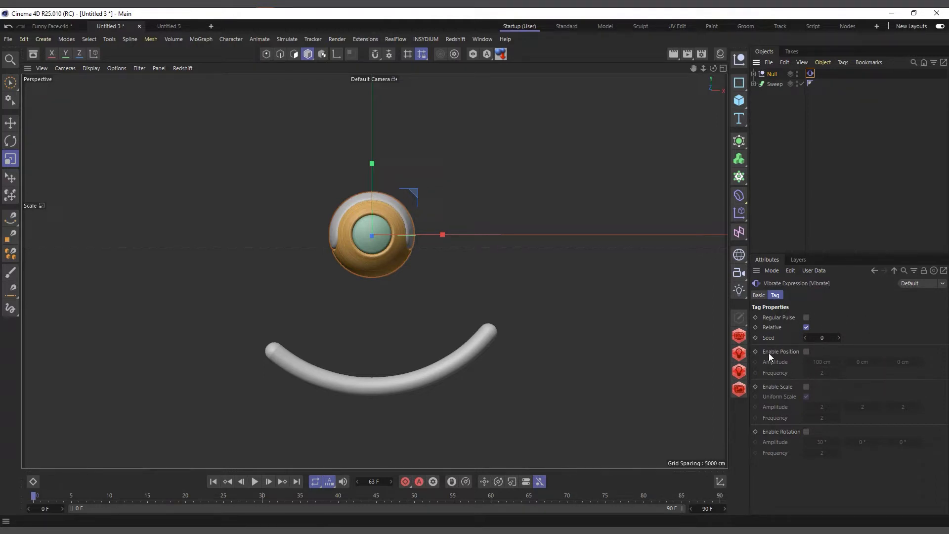
{"action": "mouse_move", "coordinate": [788, 411]}
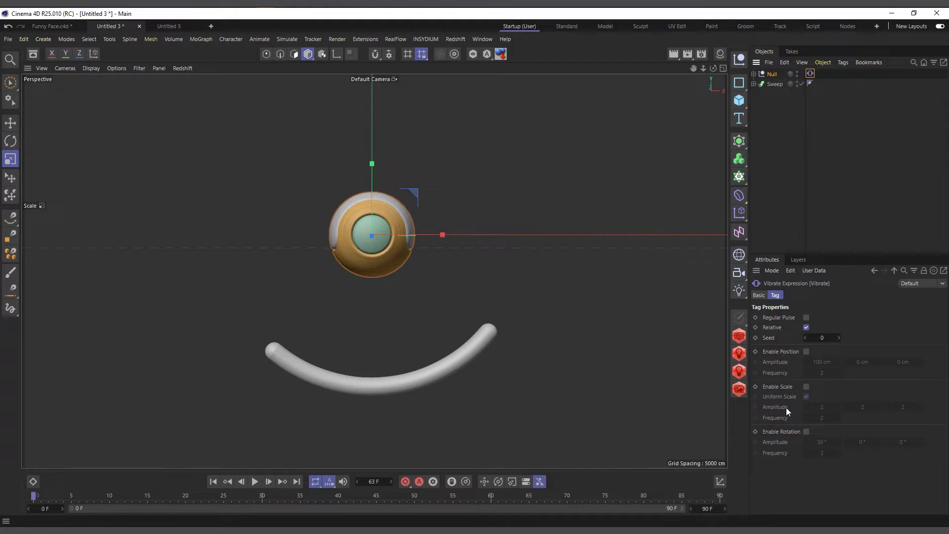
{"action": "mouse_move", "coordinate": [777, 441]}
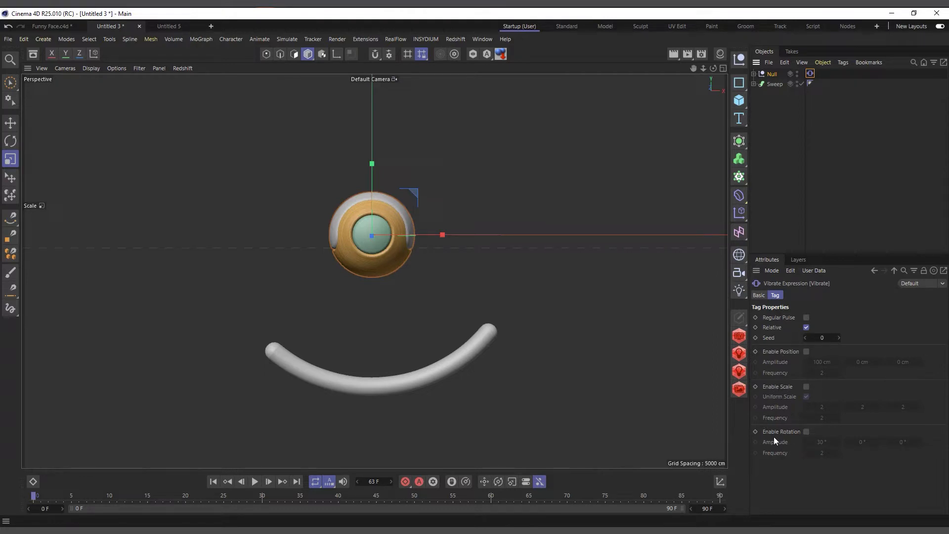
{"action": "mouse_move", "coordinate": [802, 382]}
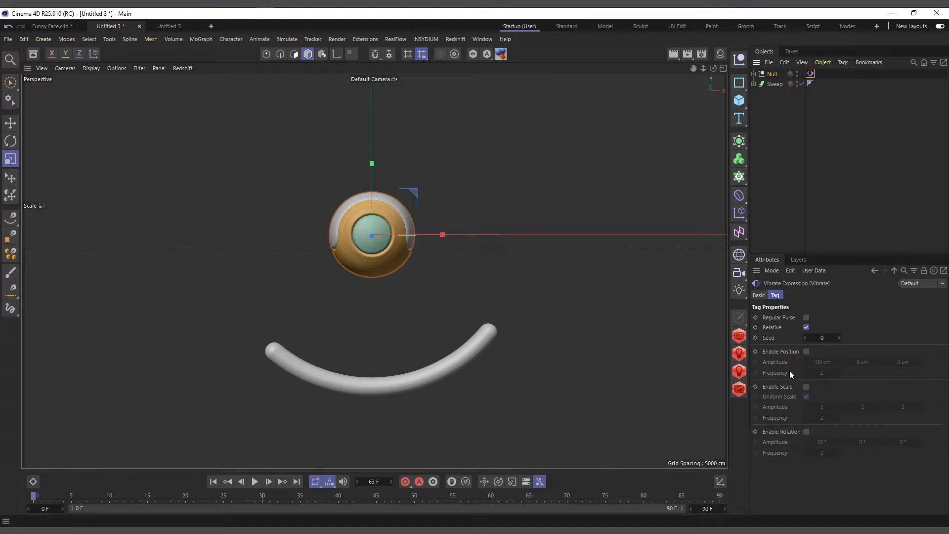
{"action": "mouse_move", "coordinate": [807, 357]}
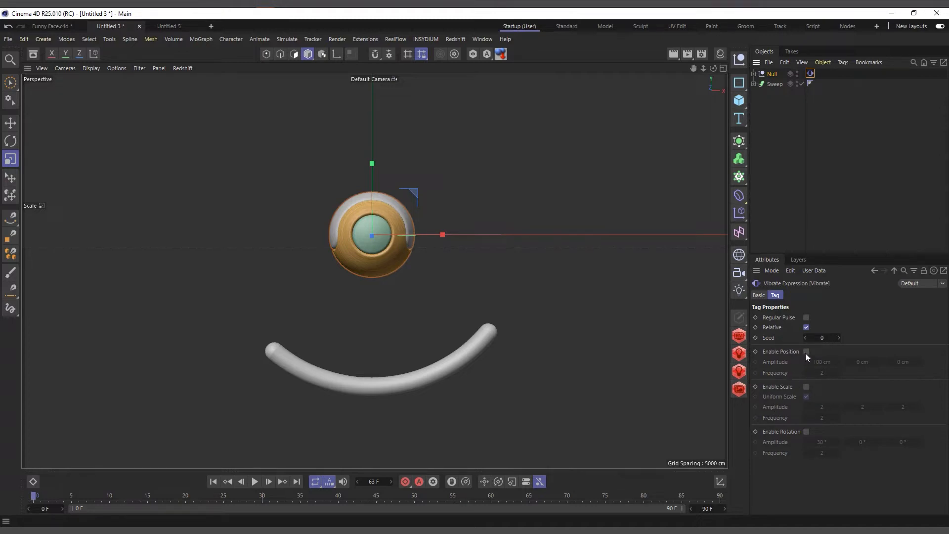
Enable position jitter on the eye's Vibrate tag (100 cm X, frequency 2) and preview the sideways shake
{"action": "left_click", "coordinate": [807, 352]}
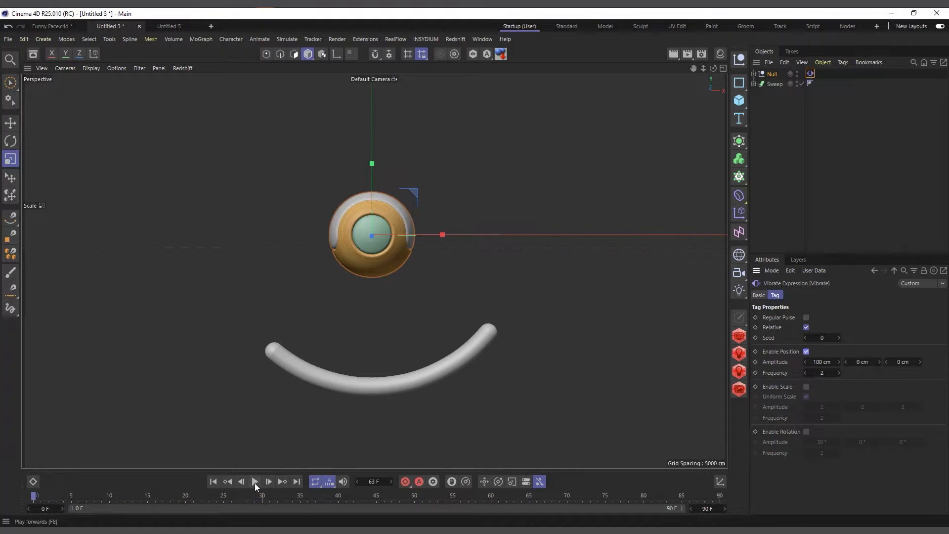
{"action": "left_click", "coordinate": [254, 481]}
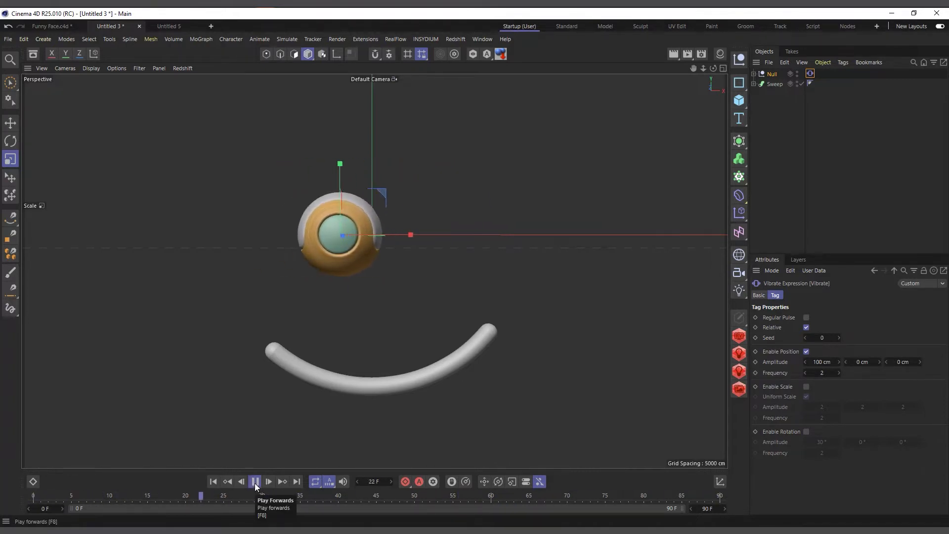
{"action": "left_click", "coordinate": [254, 481]}
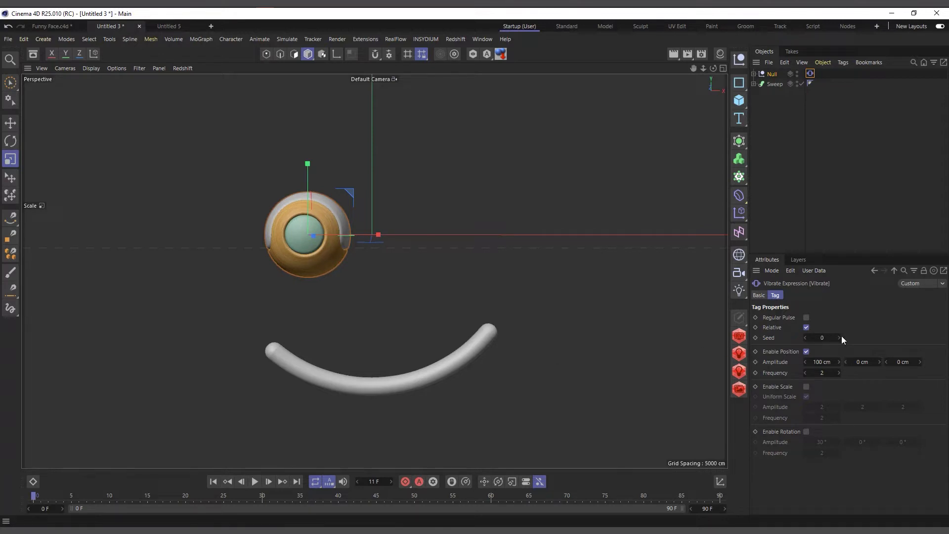
{"action": "mouse_move", "coordinate": [843, 341]}
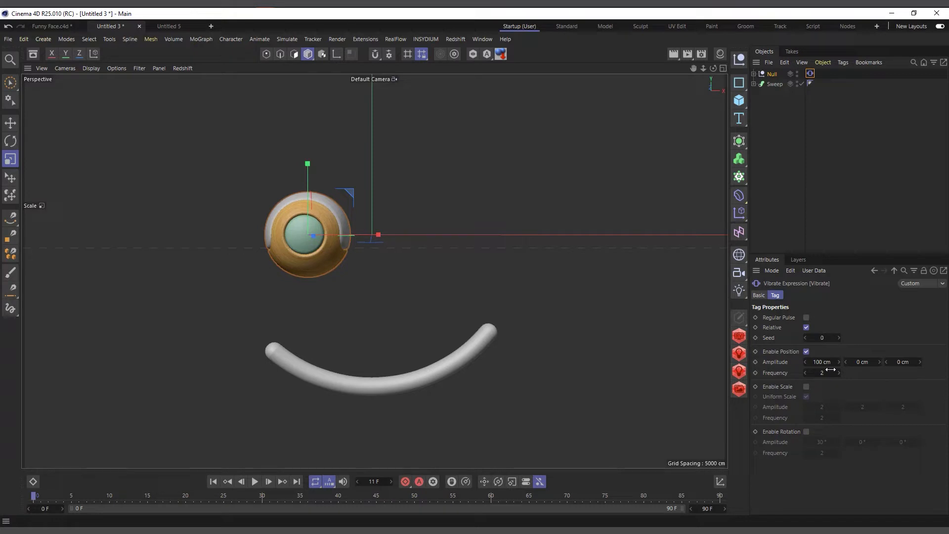
{"action": "mouse_move", "coordinate": [769, 376]}
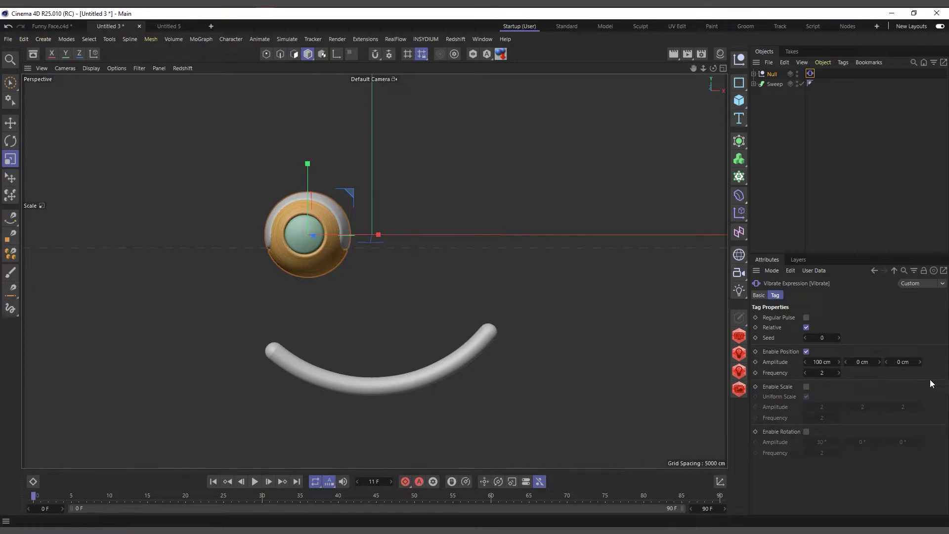
{"action": "mouse_move", "coordinate": [788, 374]}
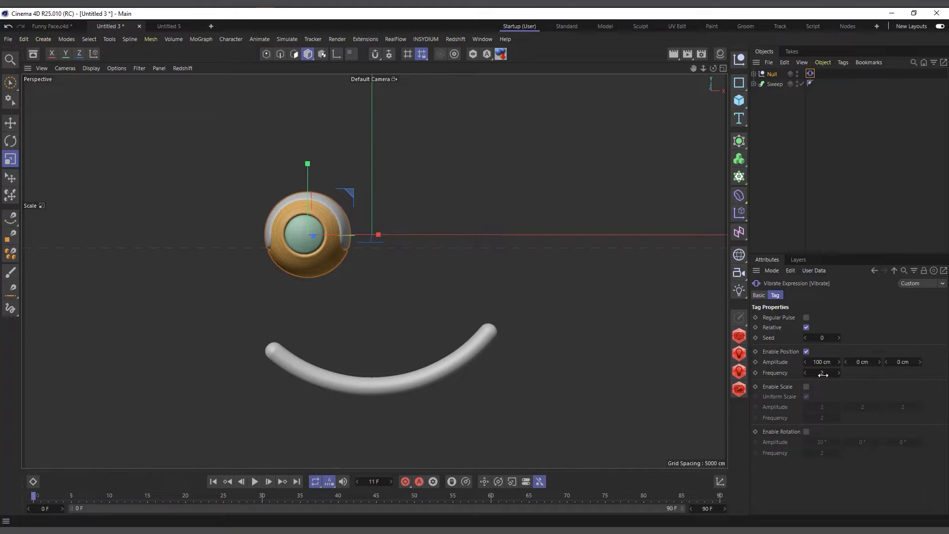
Lower the position jitter frequency to 1 and preview the slower shake
{"action": "left_click", "coordinate": [822, 373]}
{"action": "type", "text": "1"}
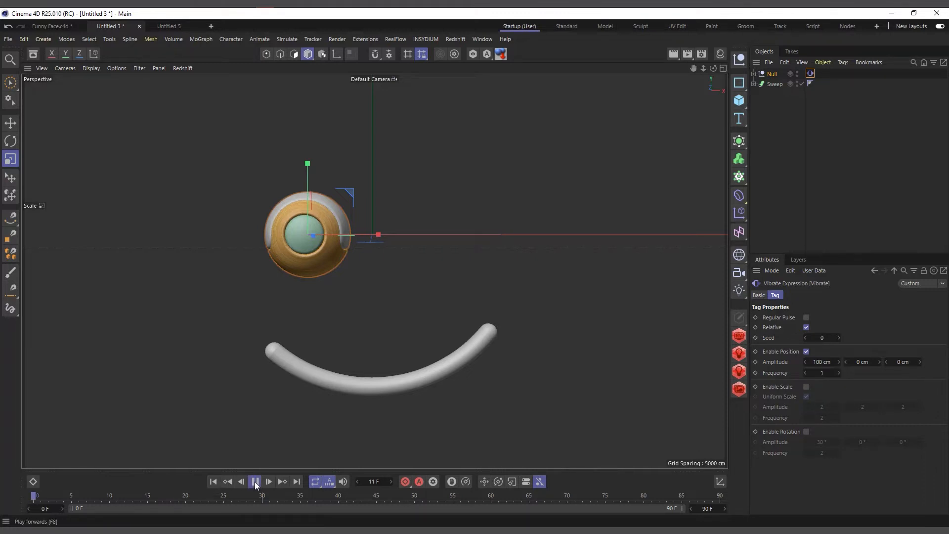
{"action": "left_click", "coordinate": [268, 482]}
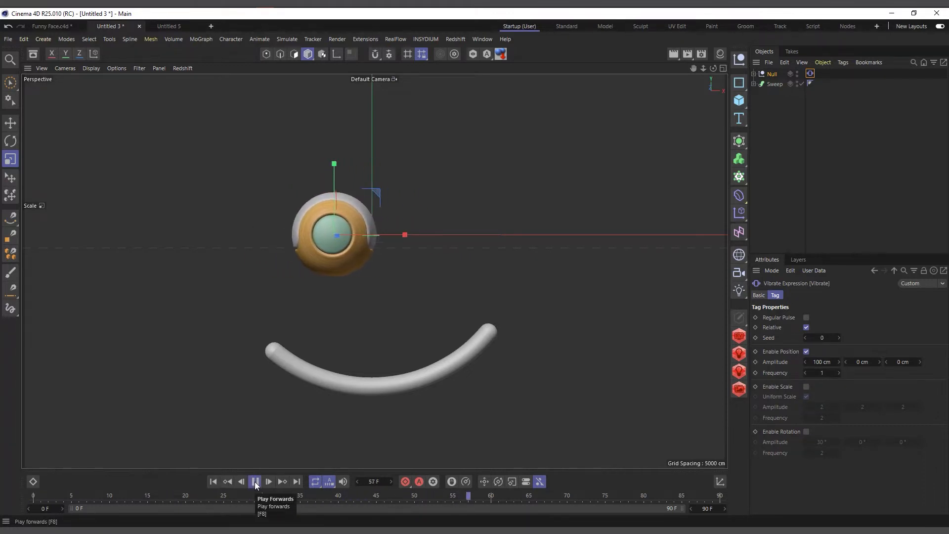
{"action": "left_click", "coordinate": [255, 482]}
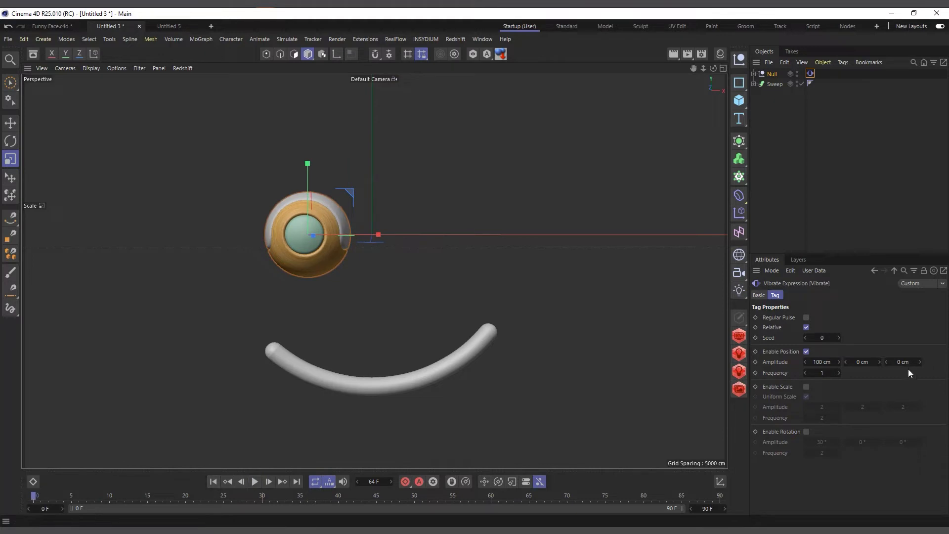
{"action": "mouse_move", "coordinate": [838, 369]}
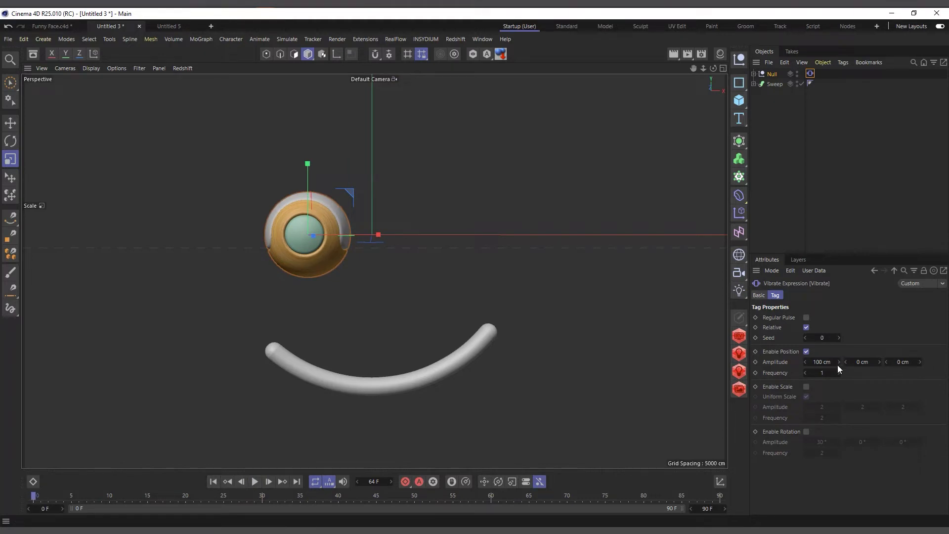
Set position amplitudes to 70, 79 and 42 cm at frequency 1 and preview the jitter
{"action": "left_click", "coordinate": [862, 362]}
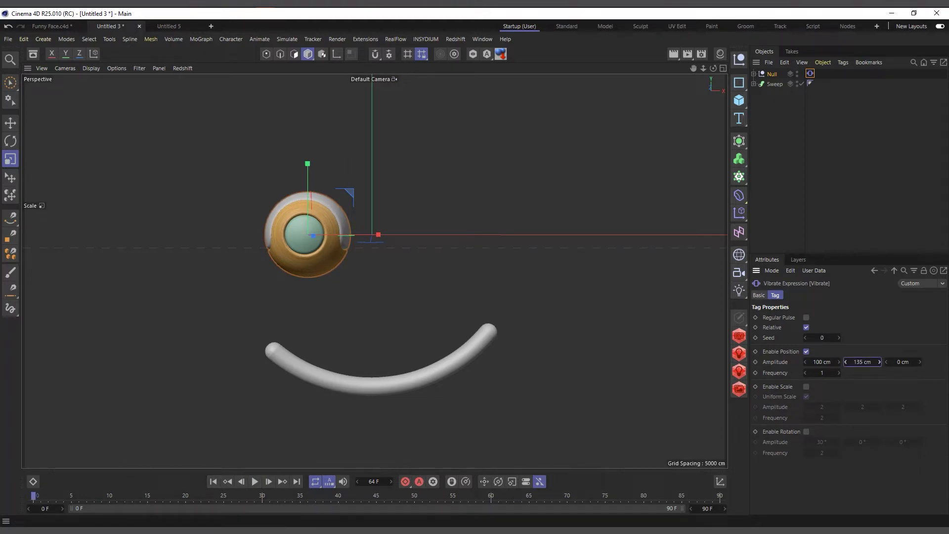
{"action": "left_click", "coordinate": [256, 482]}
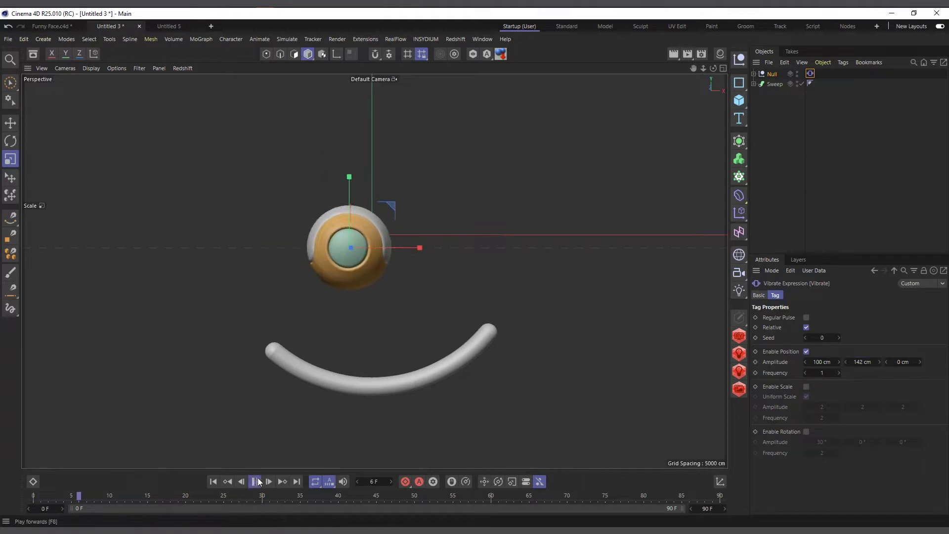
{"action": "left_click", "coordinate": [255, 481]}
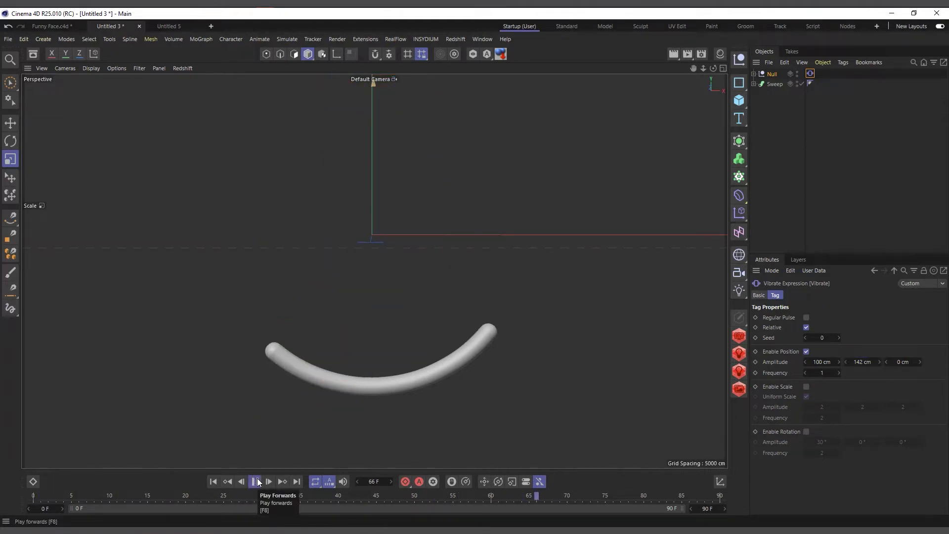
{"action": "left_click", "coordinate": [255, 482]}
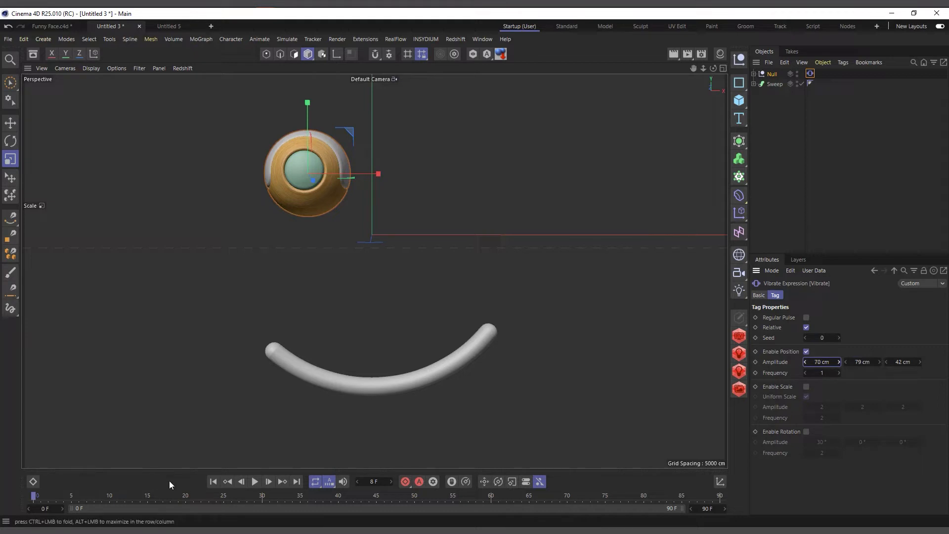
{"action": "left_click", "coordinate": [254, 481]}
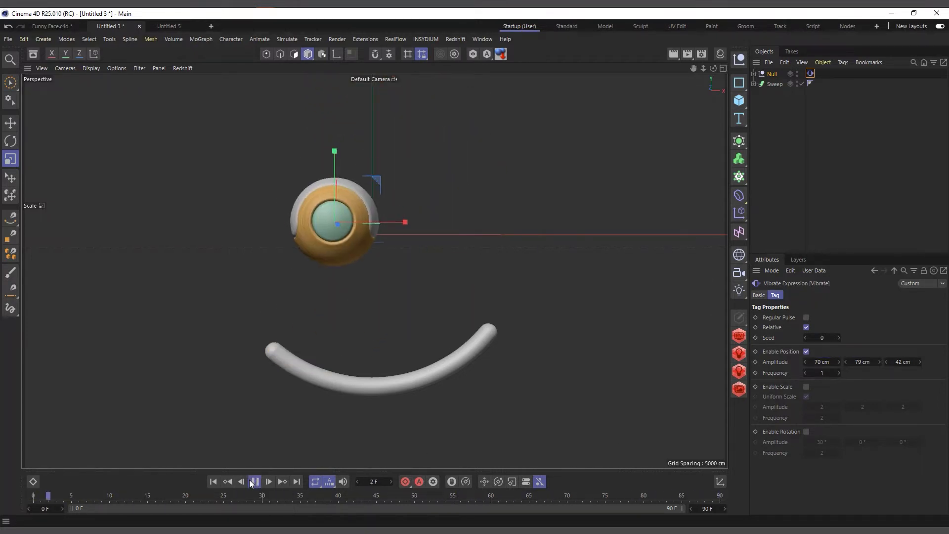
{"action": "left_click", "coordinate": [268, 482]}
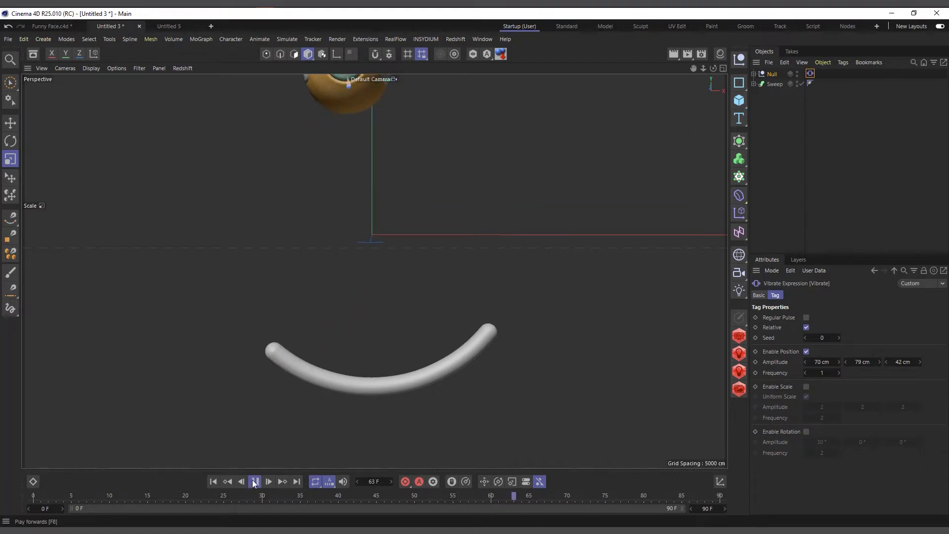
{"action": "left_click", "coordinate": [228, 482]}
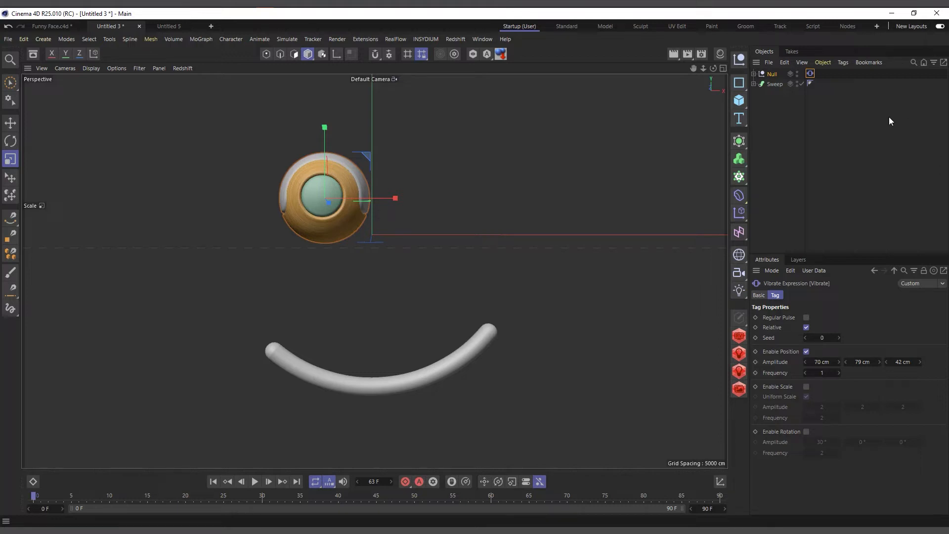
{"action": "mouse_move", "coordinate": [832, 385]}
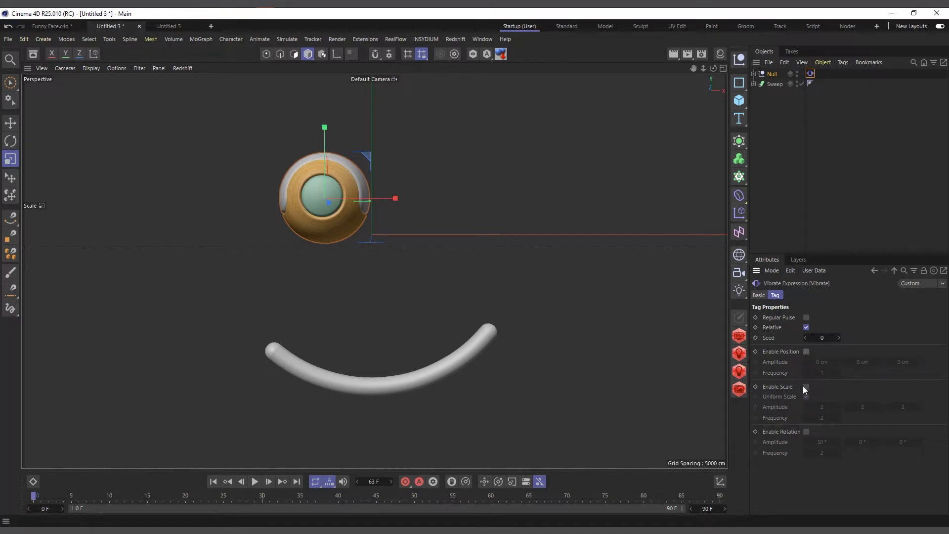
Switch on uniform scale jitter (amplitude 2, frequency 2) and select the eye's Null
{"action": "left_click", "coordinate": [807, 386]}
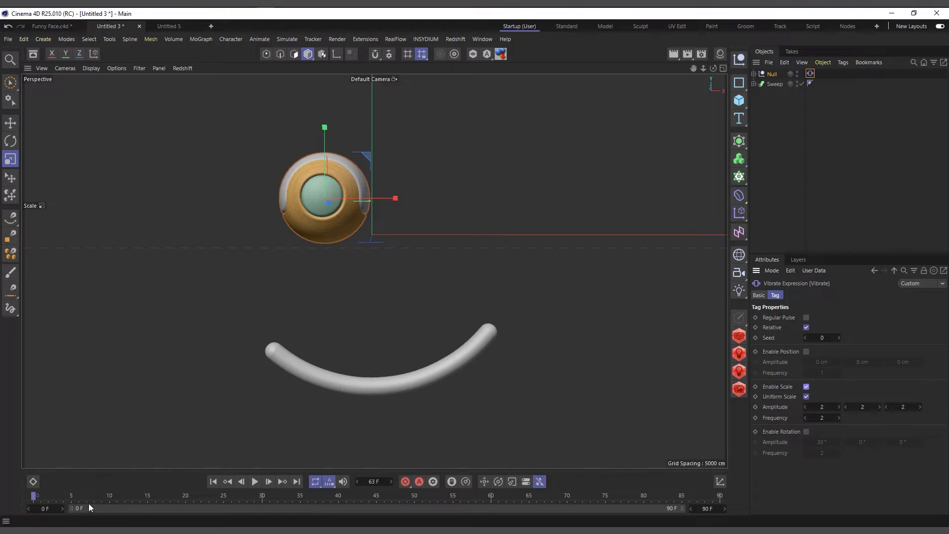
{"action": "mouse_move", "coordinate": [930, 418]}
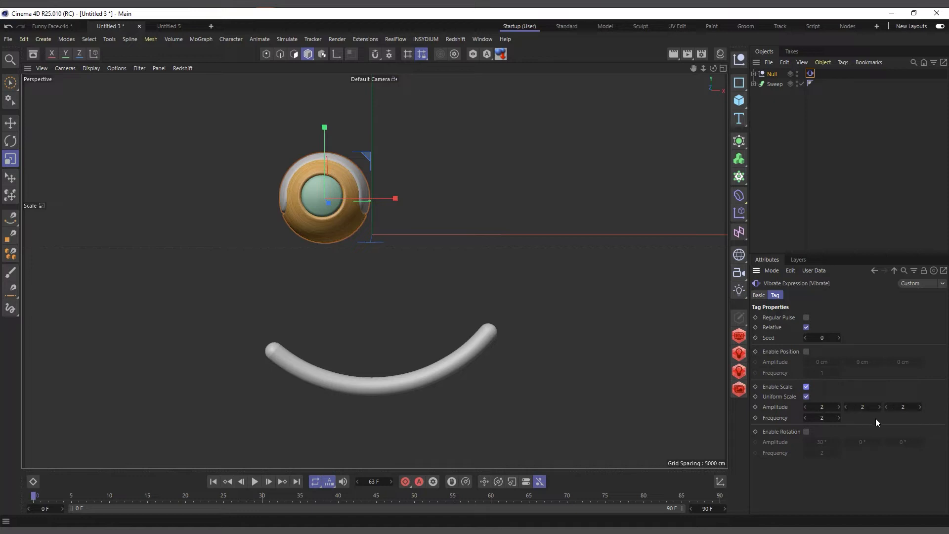
{"action": "mouse_move", "coordinate": [795, 331]}
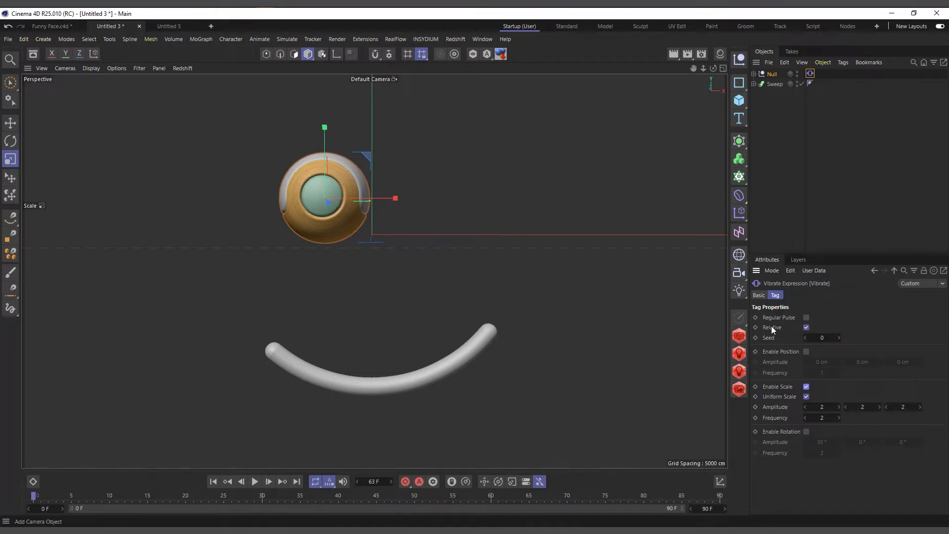
{"action": "mouse_move", "coordinate": [810, 74]}
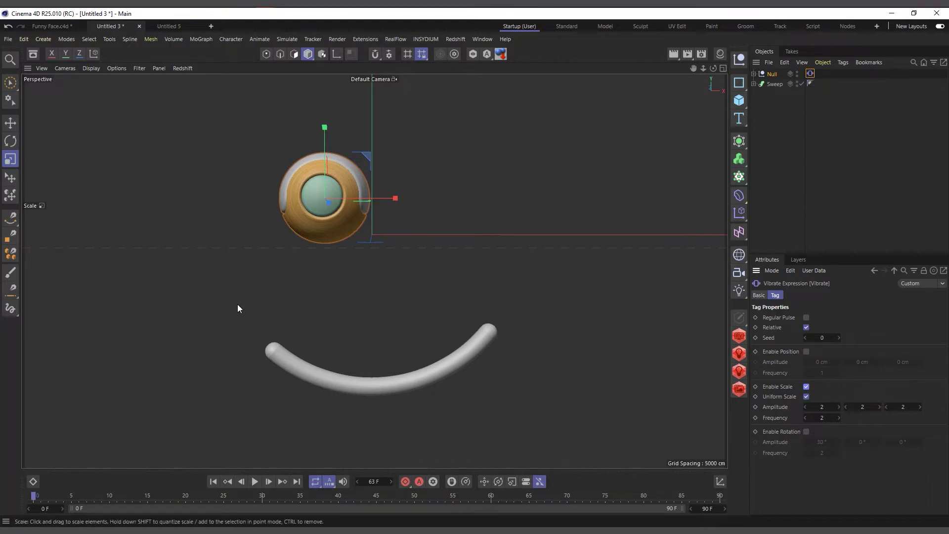
{"action": "left_click", "coordinate": [772, 73]}
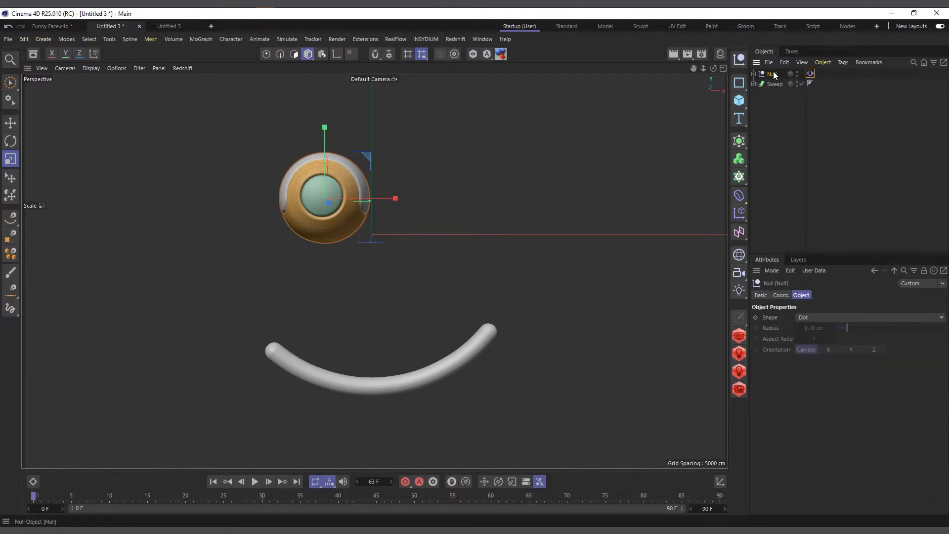
View the Null's coordinates and toggle position jitter, leaving scale pulsing playing
{"action": "left_click", "coordinate": [780, 294]}
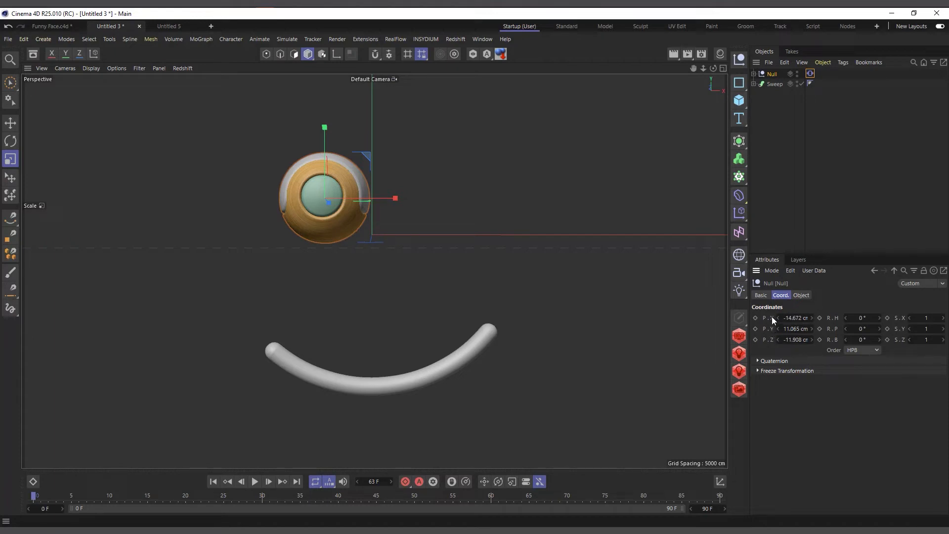
{"action": "mouse_move", "coordinate": [772, 350]}
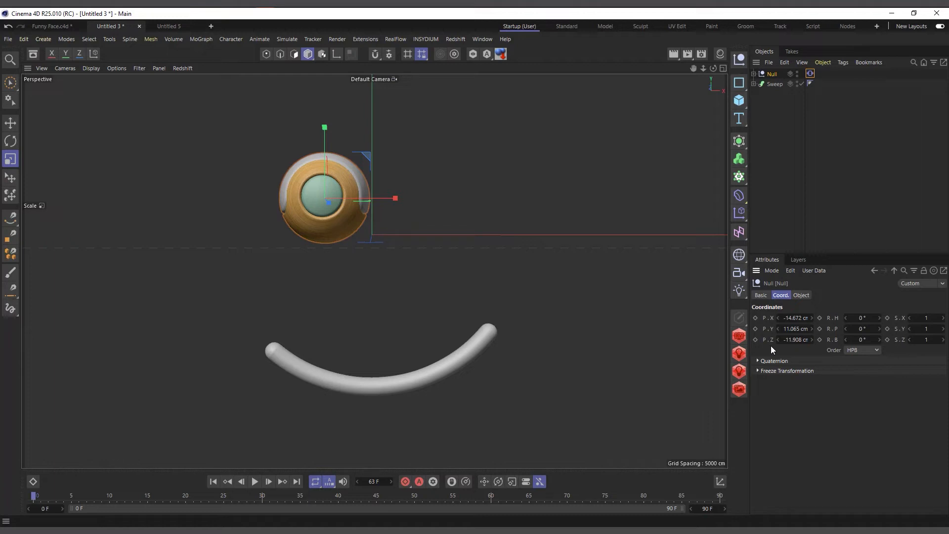
{"action": "mouse_move", "coordinate": [563, 290]}
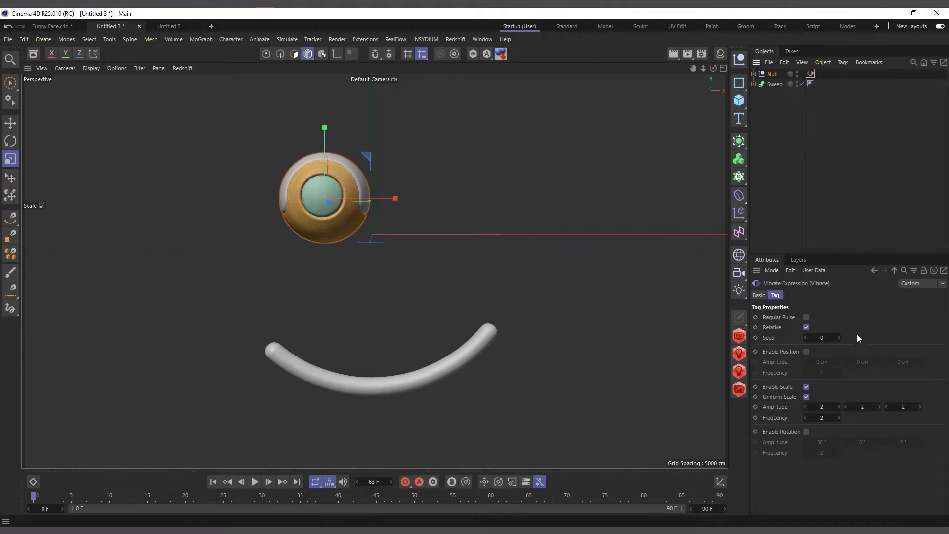
{"action": "left_click", "coordinate": [807, 351]}
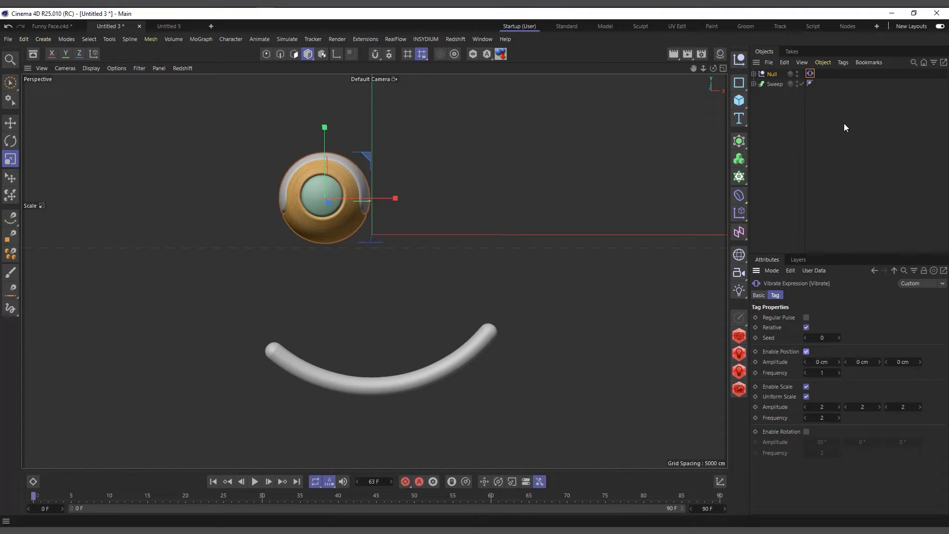
{"action": "left_click", "coordinate": [806, 351]}
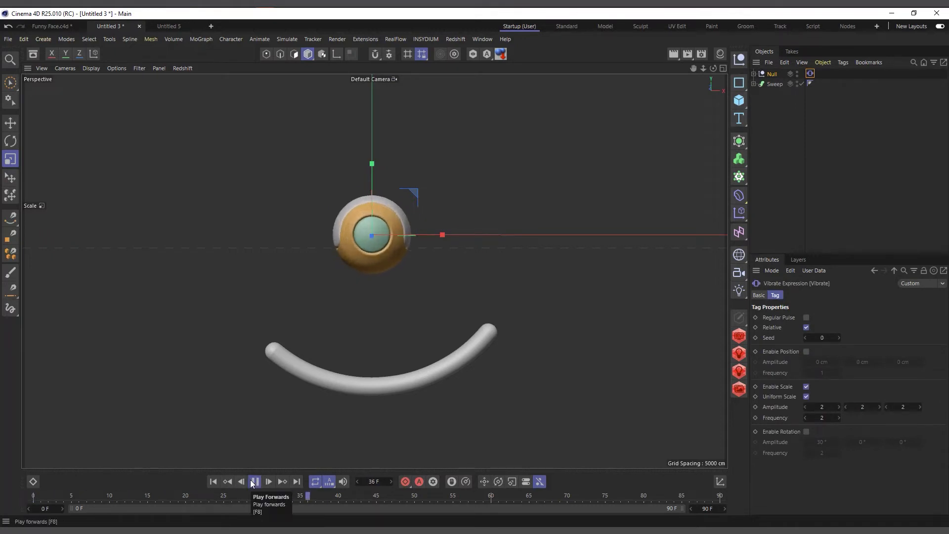
Drop the scale jitter frequency to 1 and preview the slower scale pulsing
{"action": "left_click", "coordinate": [254, 482]}
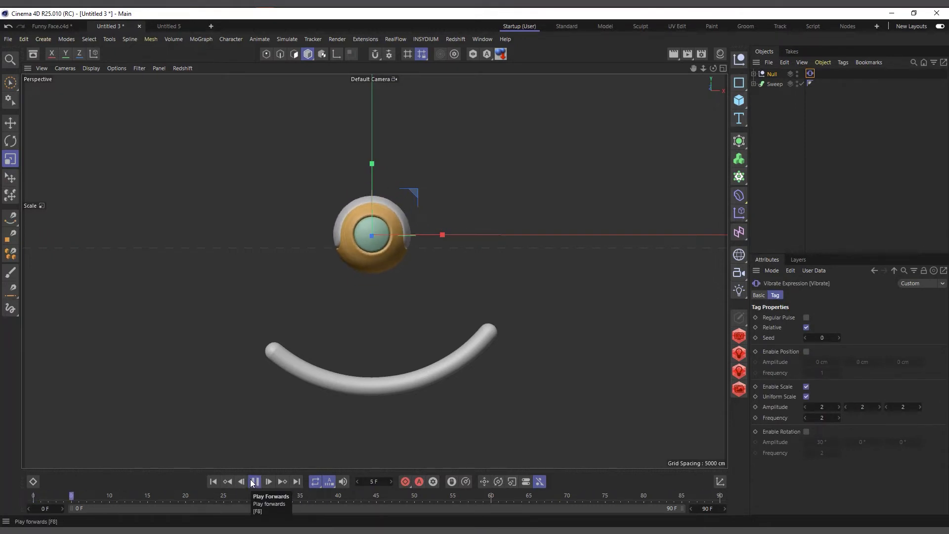
{"action": "left_click", "coordinate": [268, 481]}
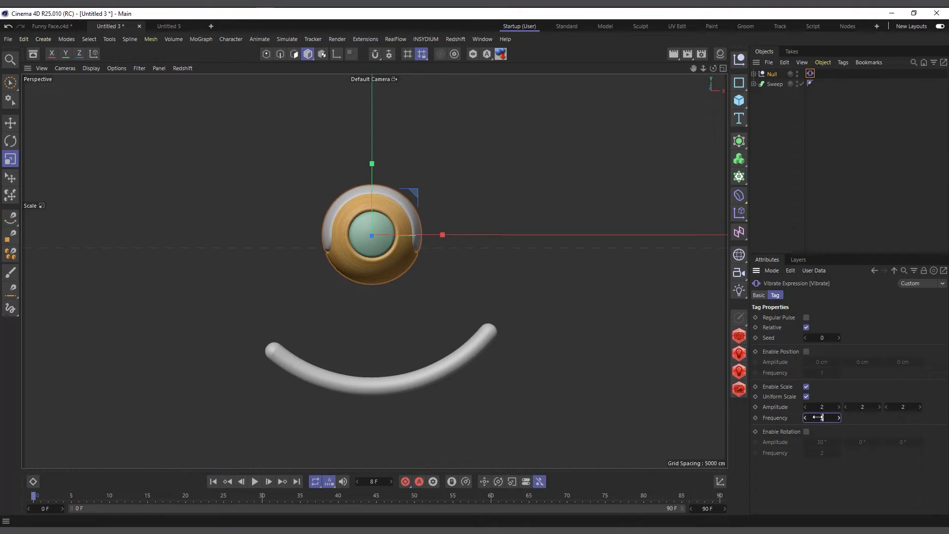
{"action": "type", "text": "1"}
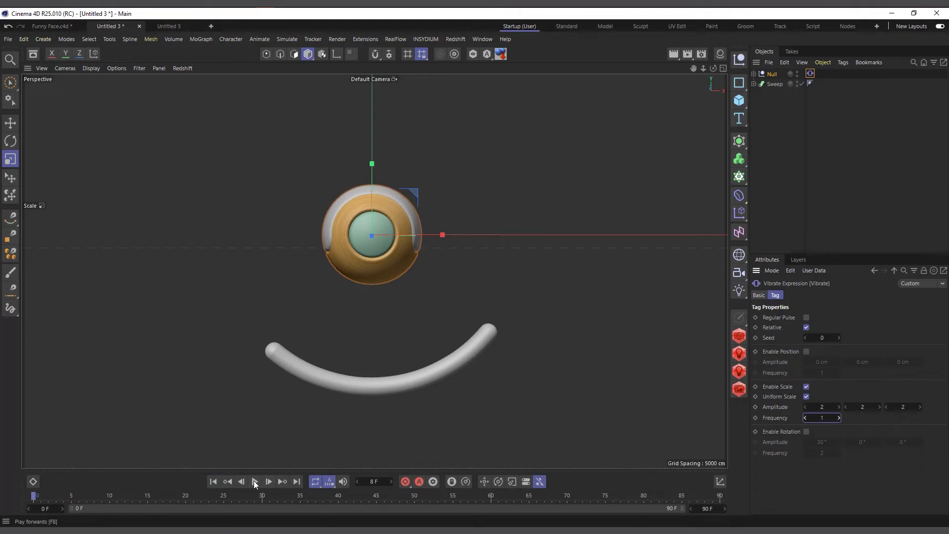
{"action": "left_click", "coordinate": [268, 482]}
{"action": "type", "text": "15"}
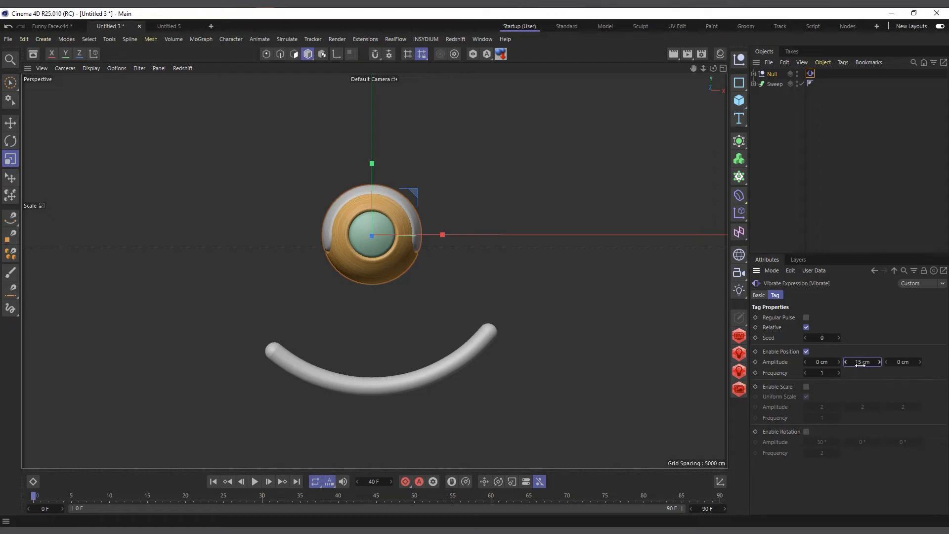
Set position Y amplitude to 30 cm and preview the vertical jitter
{"action": "type", "text": "30"}
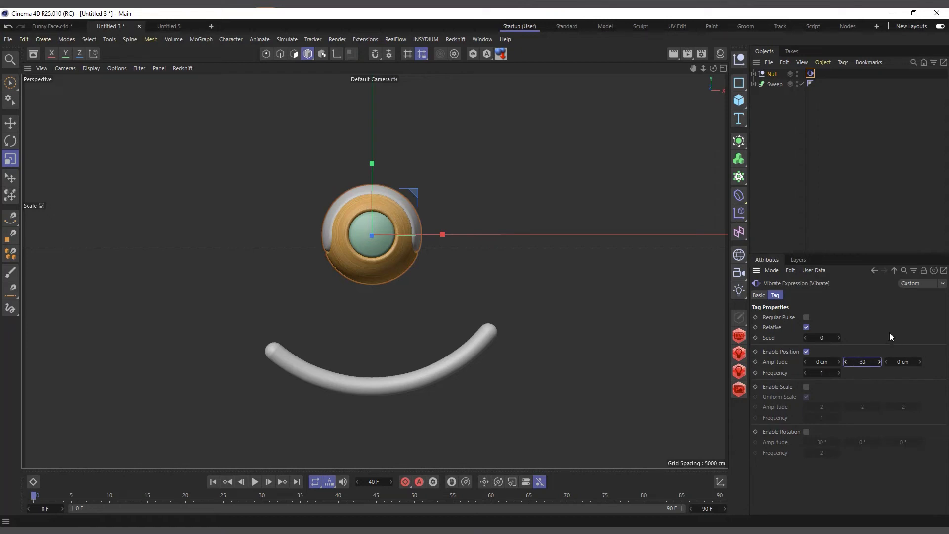
{"action": "left_click", "coordinate": [255, 482]}
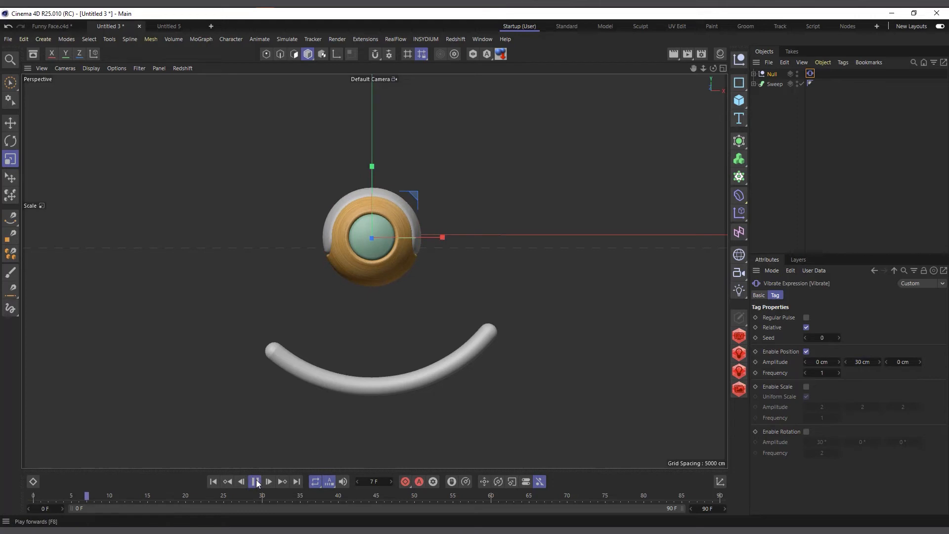
{"action": "left_click", "coordinate": [255, 481]}
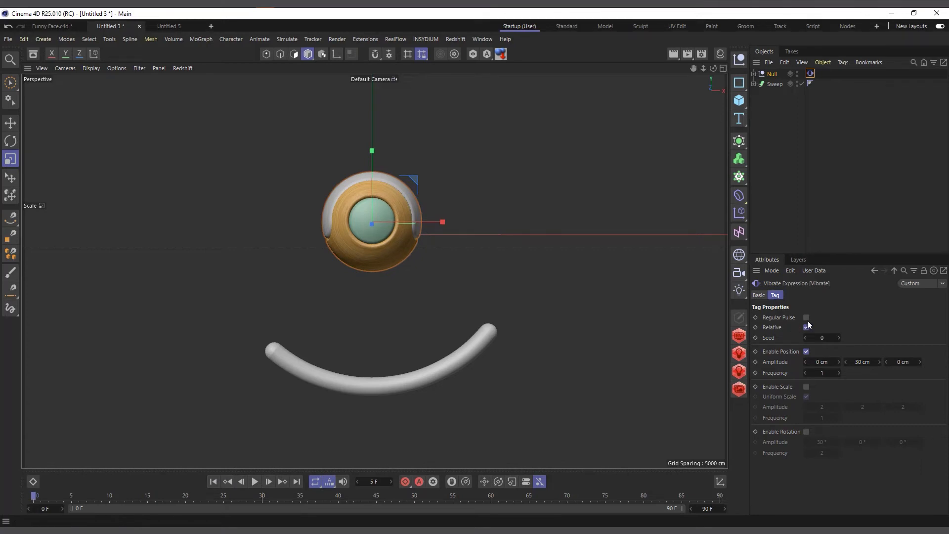
Enable Regular Pulse, preview the bobbing eye, then select the smile Sweep
{"action": "left_click", "coordinate": [806, 318]}
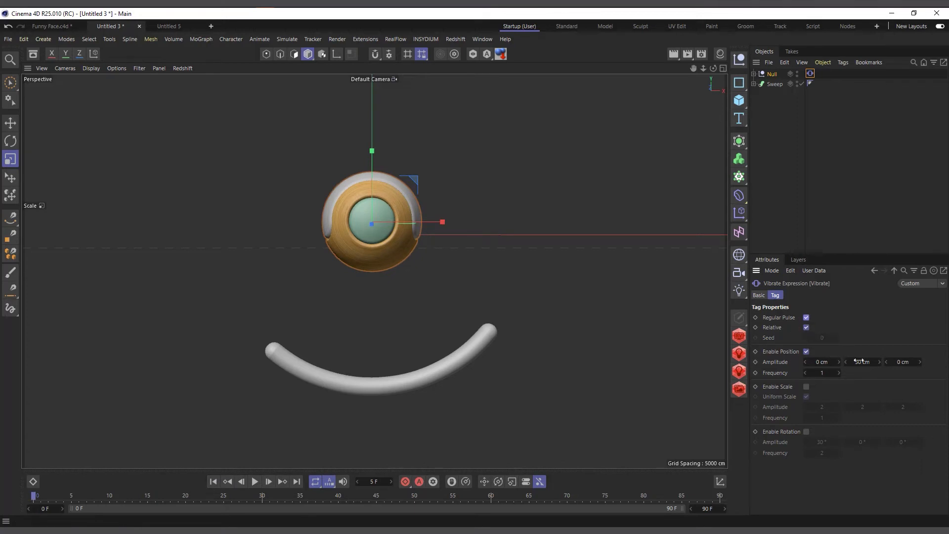
{"action": "left_click", "coordinate": [254, 482]}
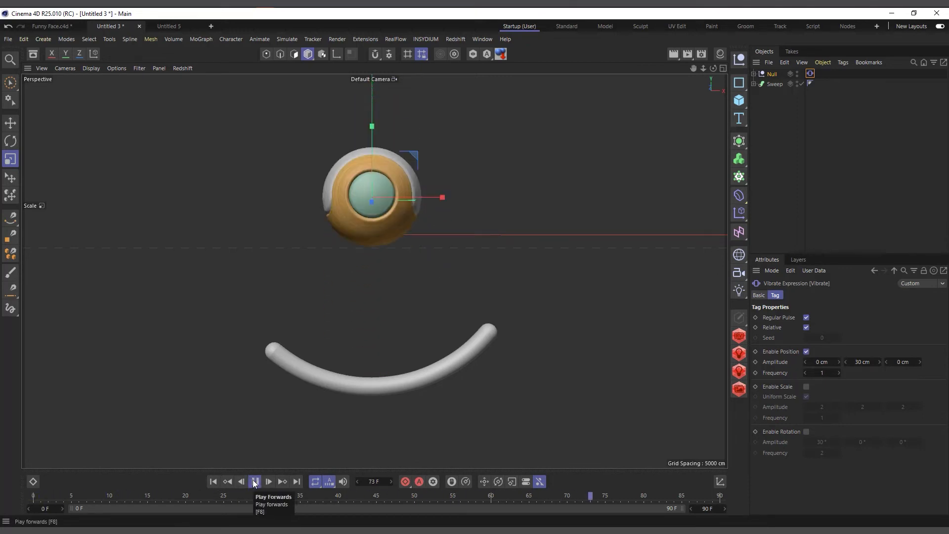
{"action": "left_click", "coordinate": [254, 481]}
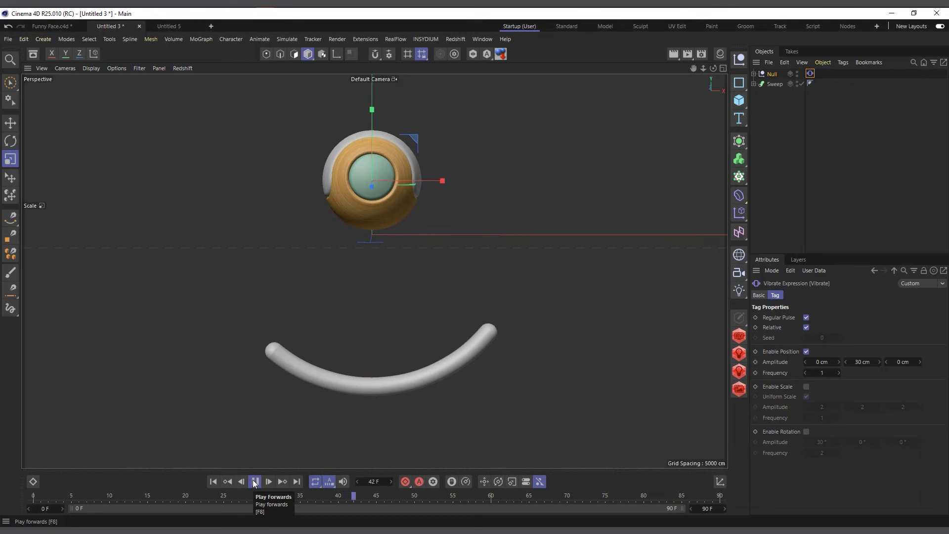
{"action": "left_click", "coordinate": [254, 482]}
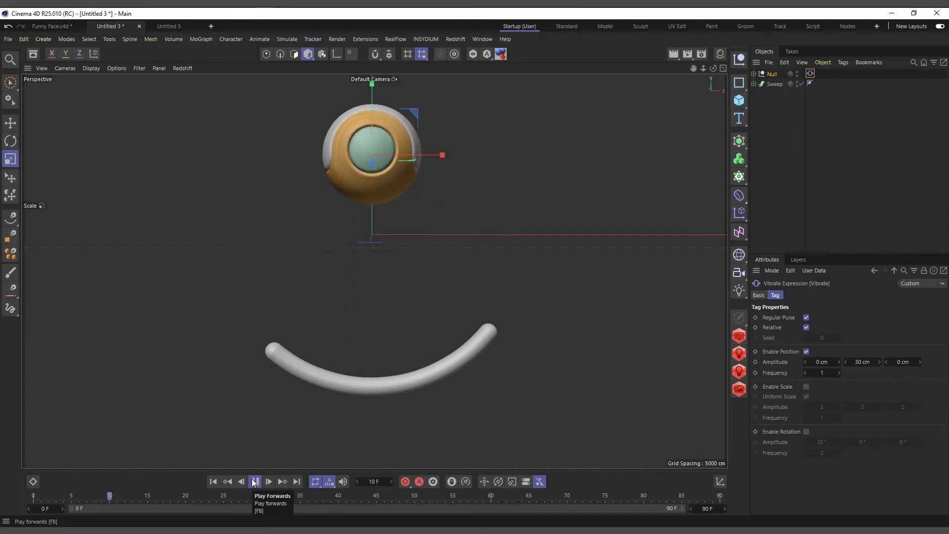
{"action": "left_click", "coordinate": [268, 481]}
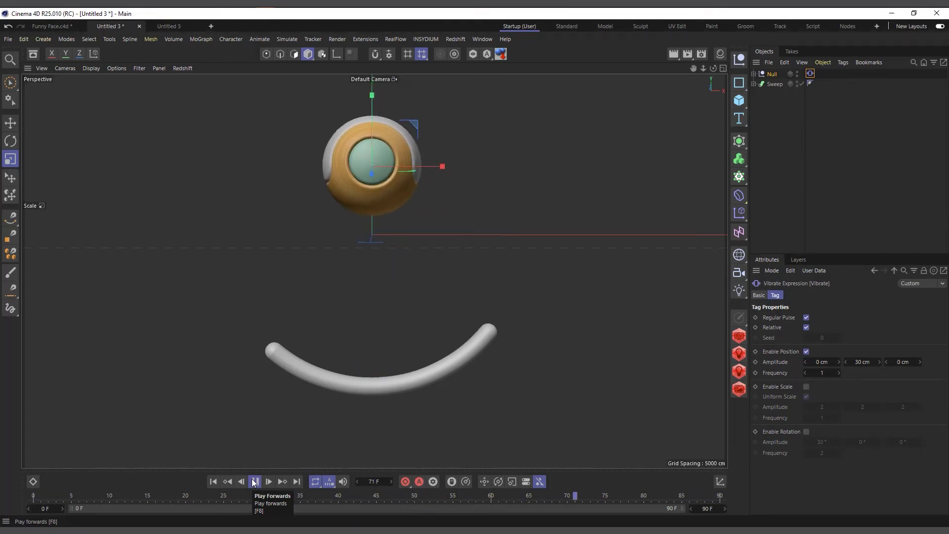
{"action": "left_click", "coordinate": [254, 482]}
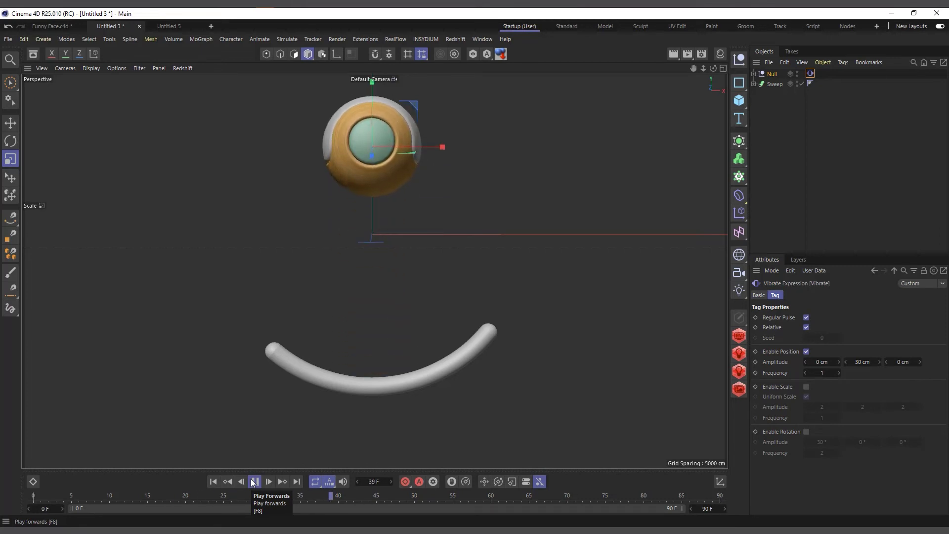
{"action": "left_click", "coordinate": [268, 481]}
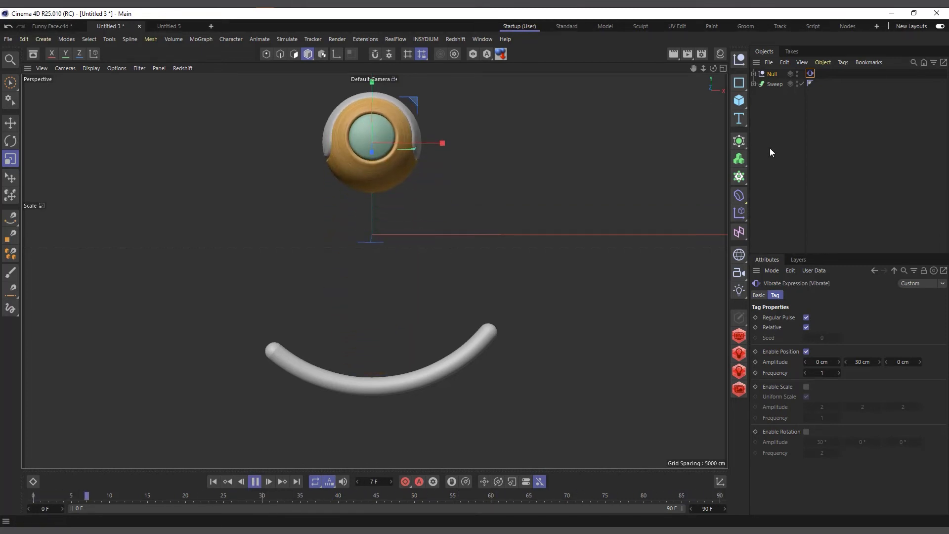
{"action": "left_click", "coordinate": [776, 83]}
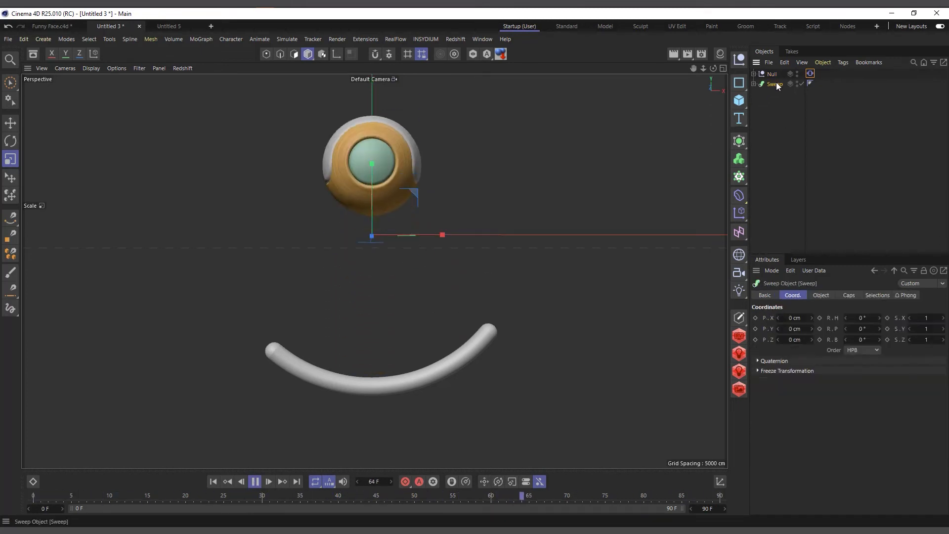
Add a Vibrate tag to the smile Sweep and enable rotation jitter at 30° amplitude, frequency 2
{"action": "right_click", "coordinate": [774, 83]}
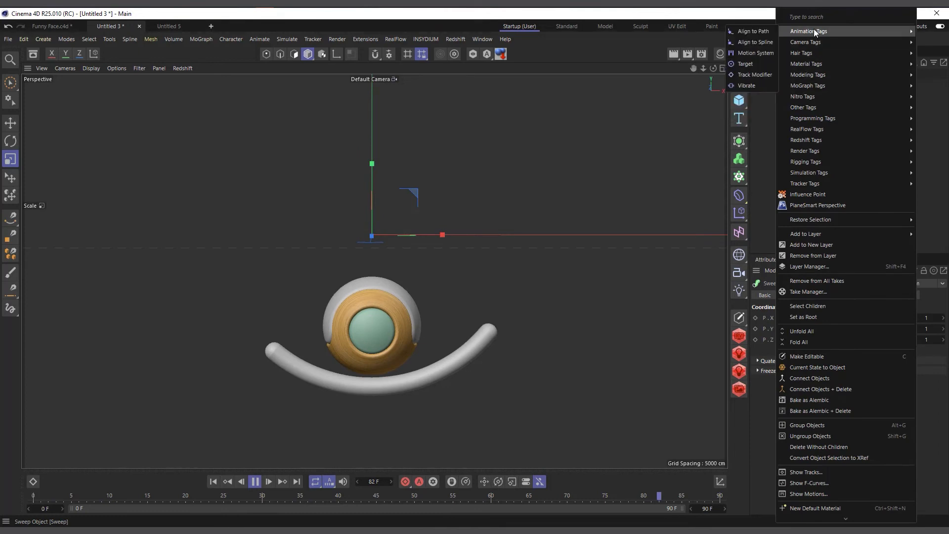
{"action": "mouse_move", "coordinate": [748, 85]}
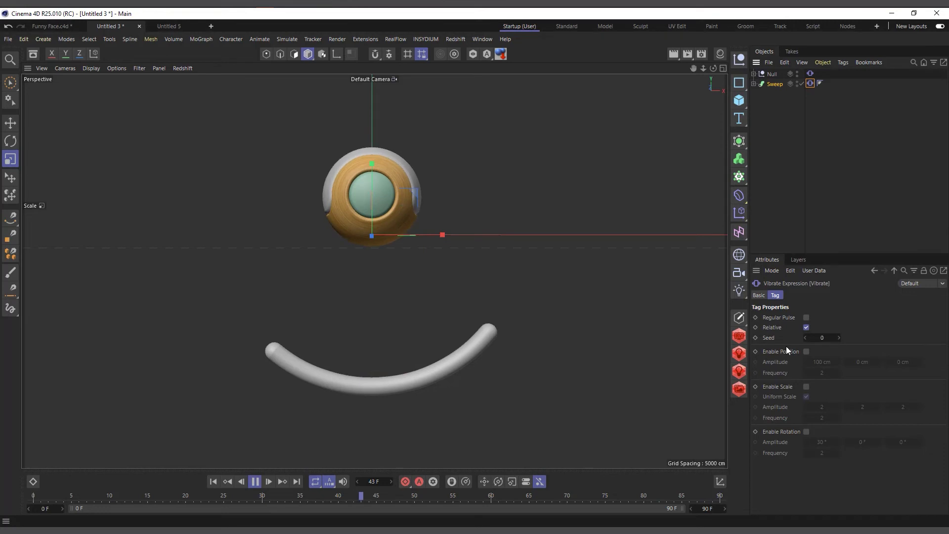
{"action": "left_click", "coordinate": [806, 432]}
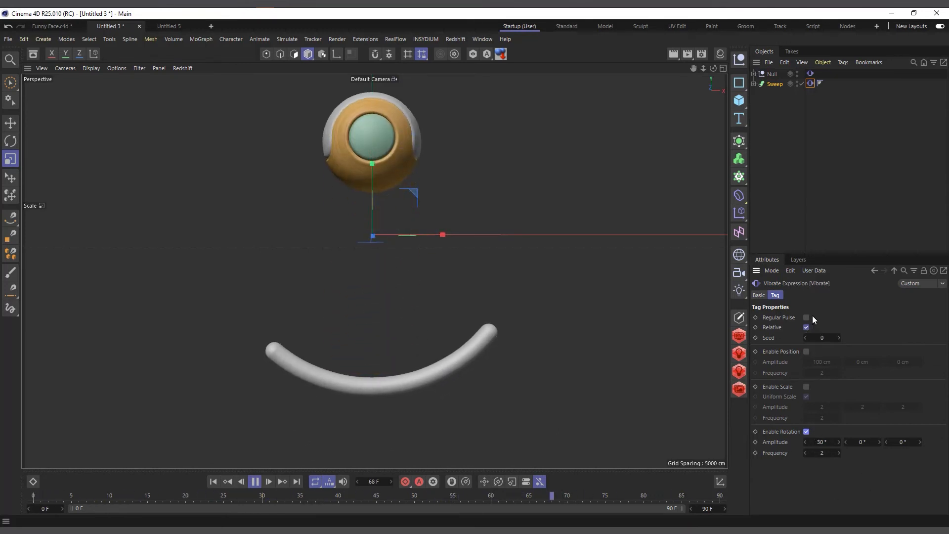
Enable Regular Pulse so the smile's Vibrate jitter pulses with 30 cm Y position amplitude at frequency 1
{"action": "left_click", "coordinate": [806, 317]}
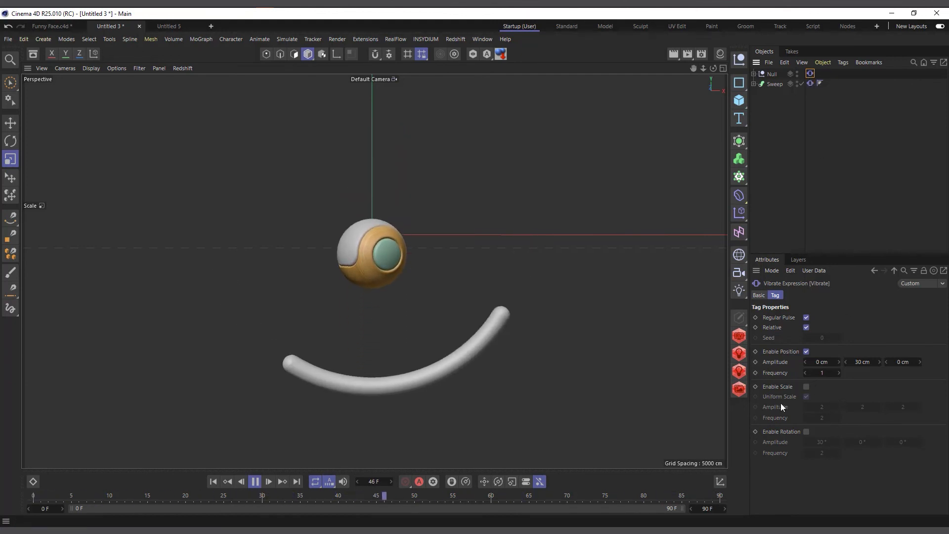
Enable scale jitter at amplitude 2 and set rotation frequency to 1 on the smile's Vibrate tag
{"action": "left_click", "coordinate": [806, 386]}
{"action": "type", "text": "1"}
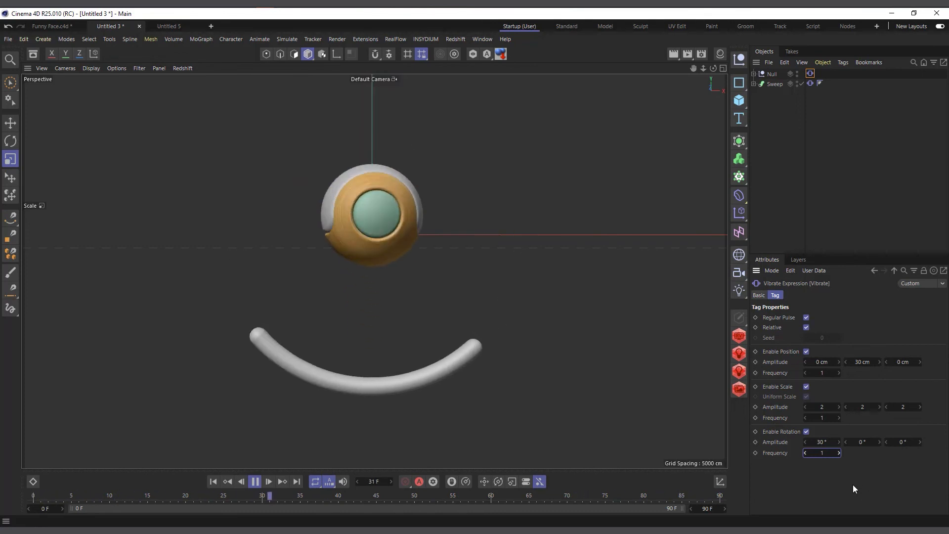
{"action": "left_click", "coordinate": [268, 482]}
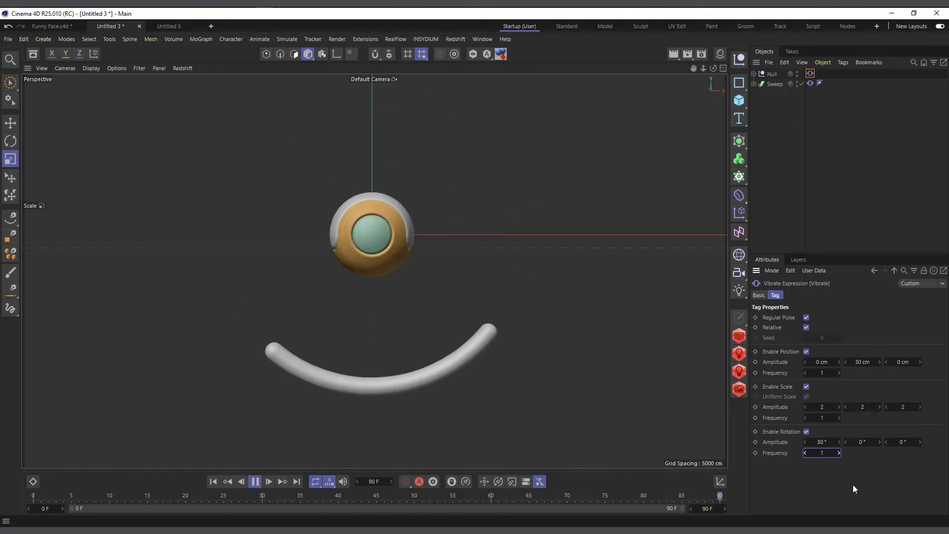